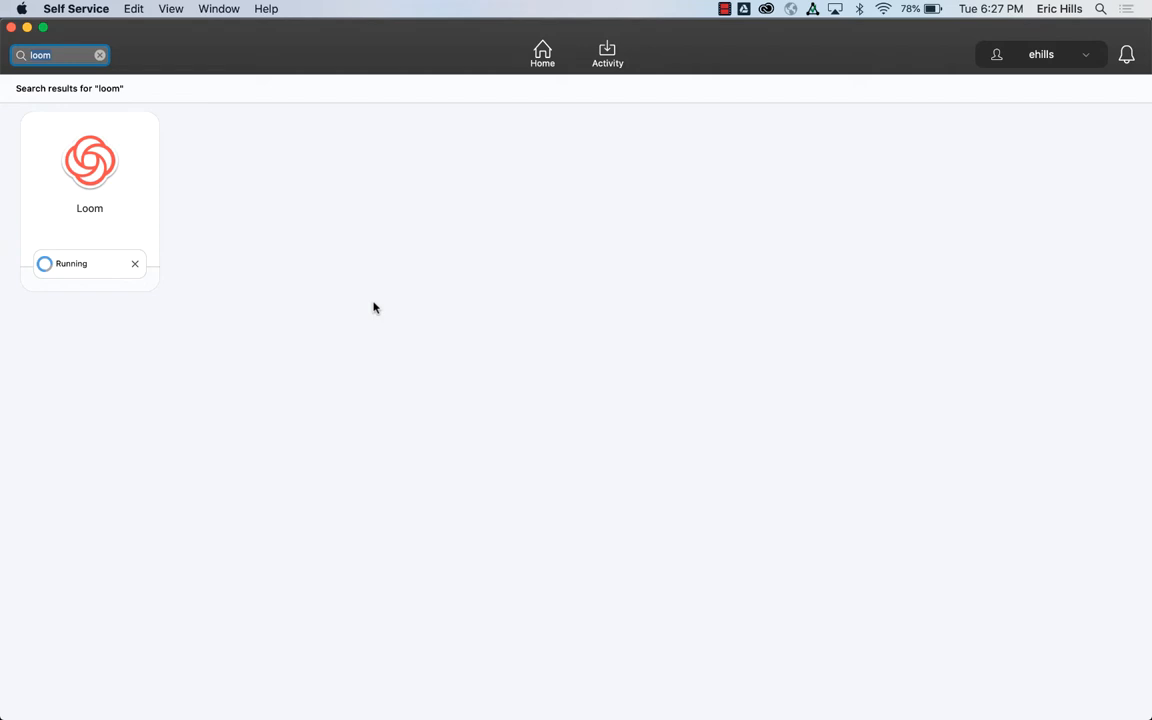
mouse_move(115, 257)
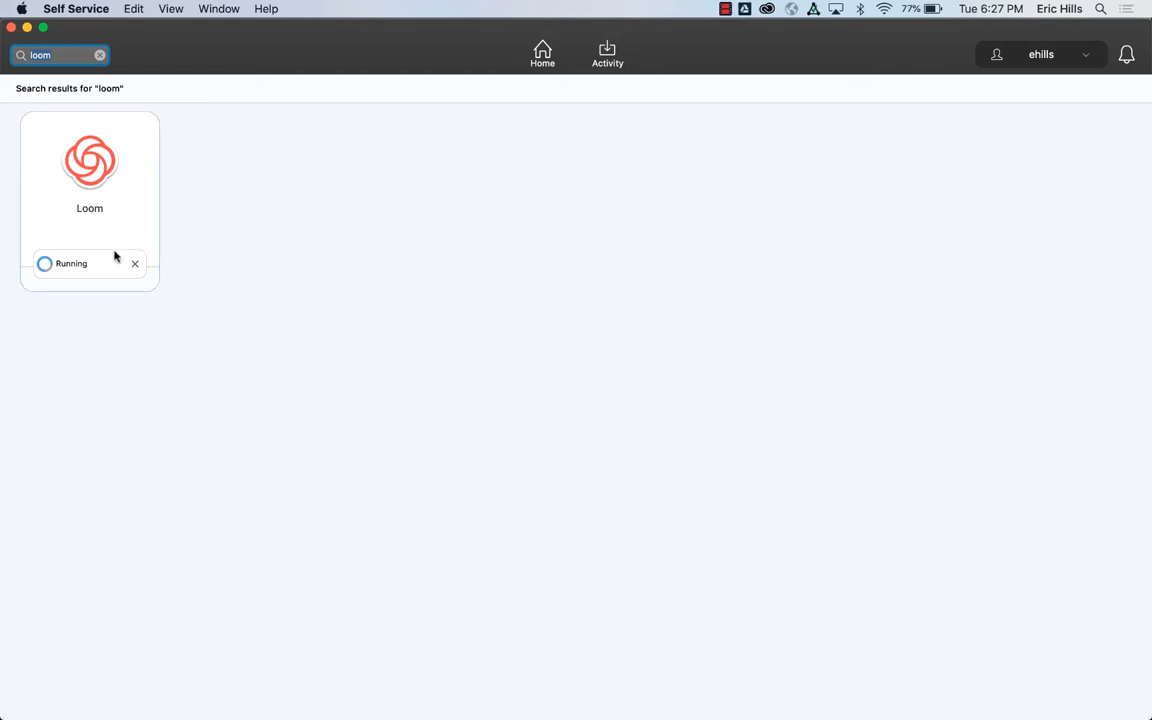
mouse_move(68, 230)
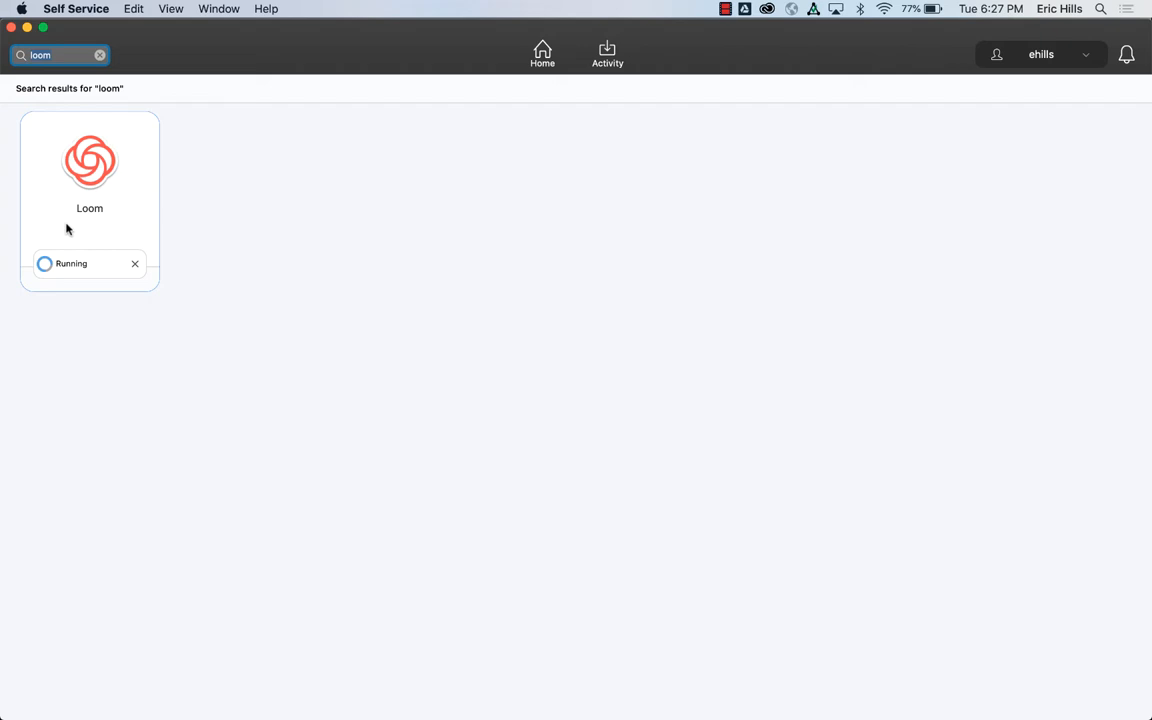
mouse_move(67, 278)
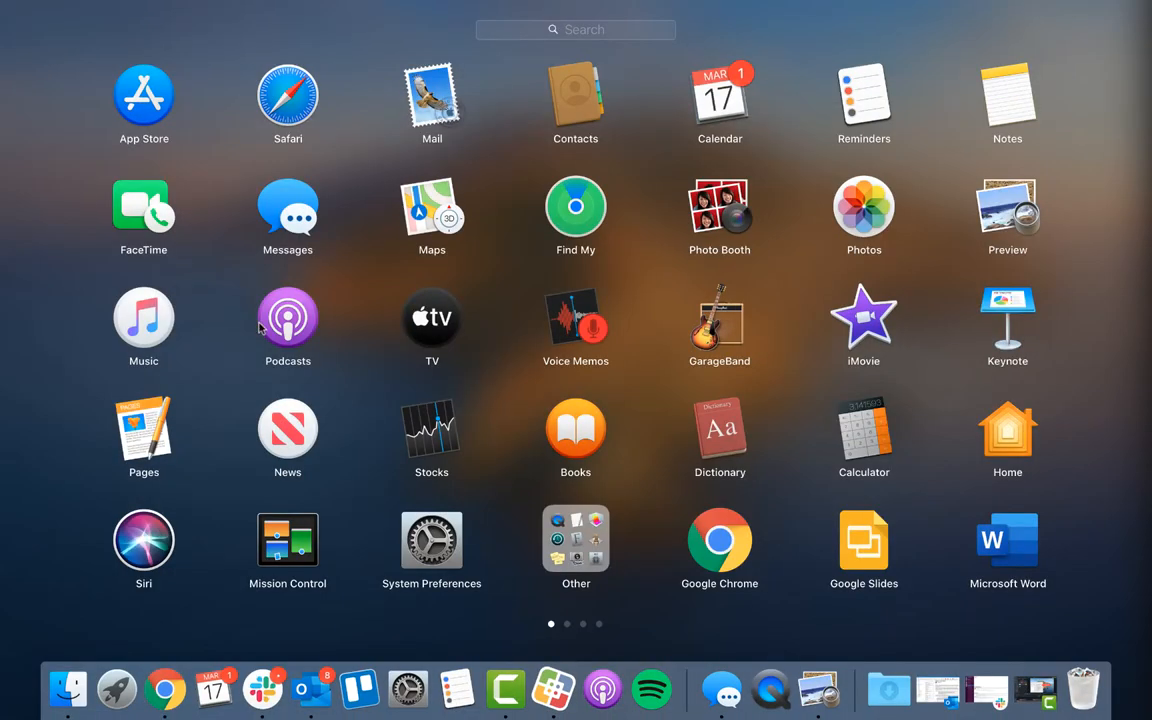
- Launch the newly installed Loom app from Launchpad's second page and Self Service
scroll("left", 3)
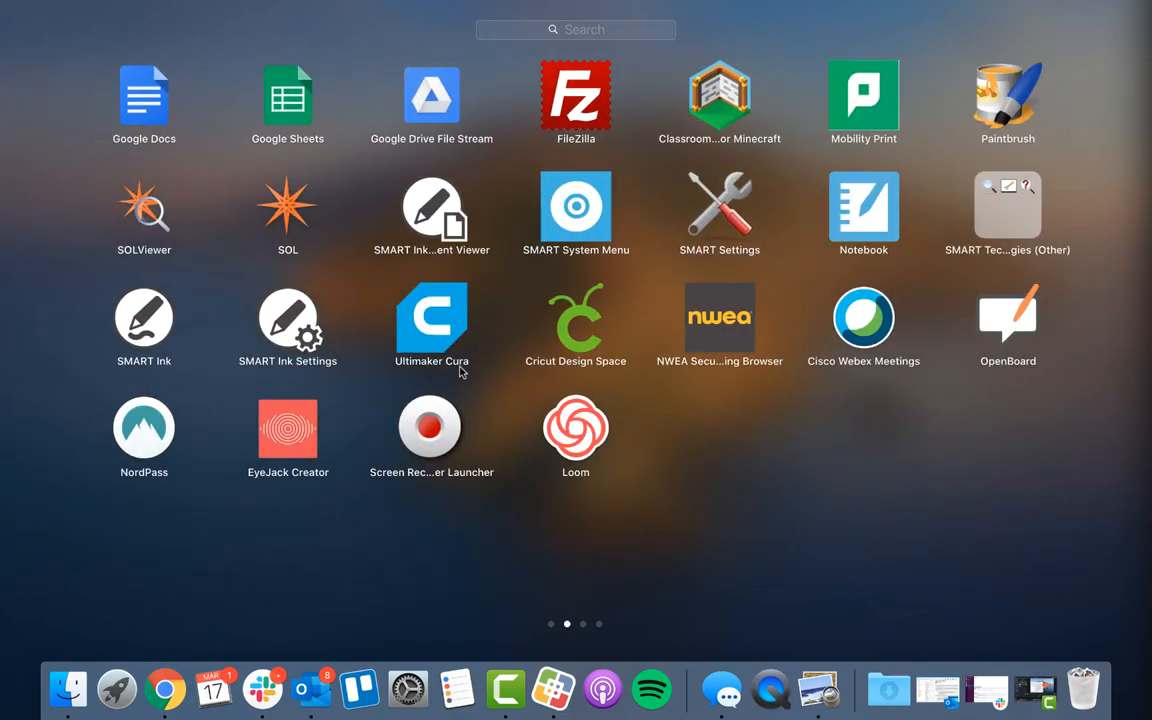
mouse_move(575, 428)
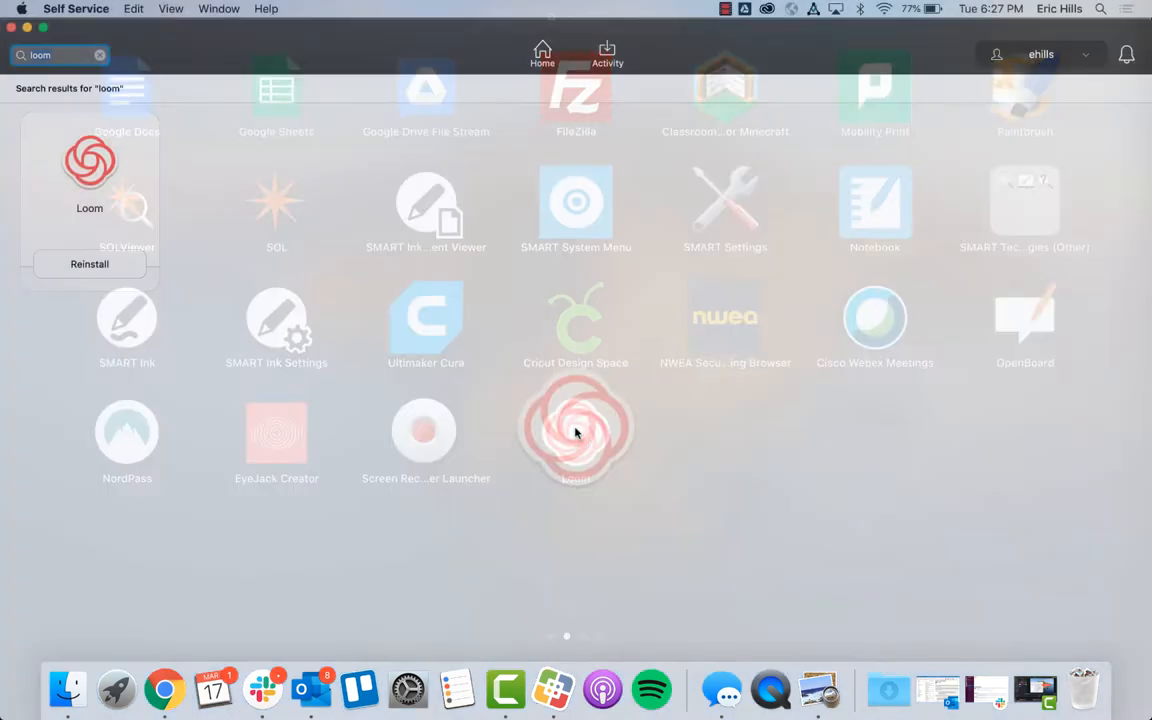
left_click(575, 430)
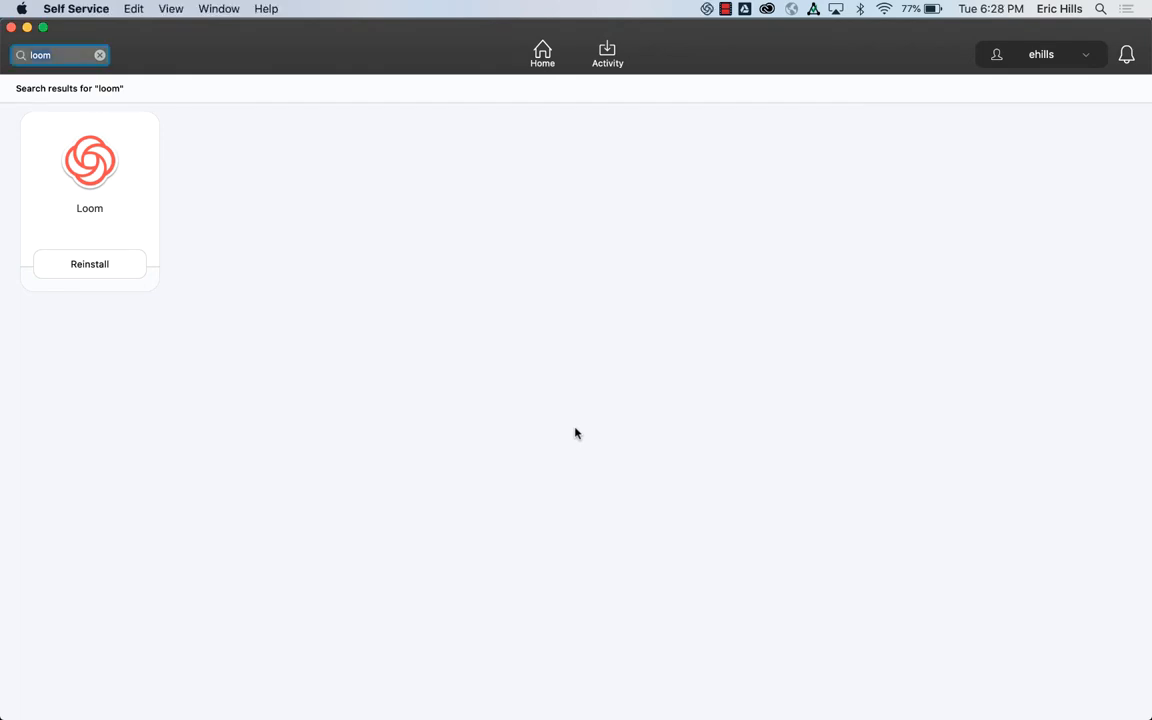
mouse_move(105, 178)
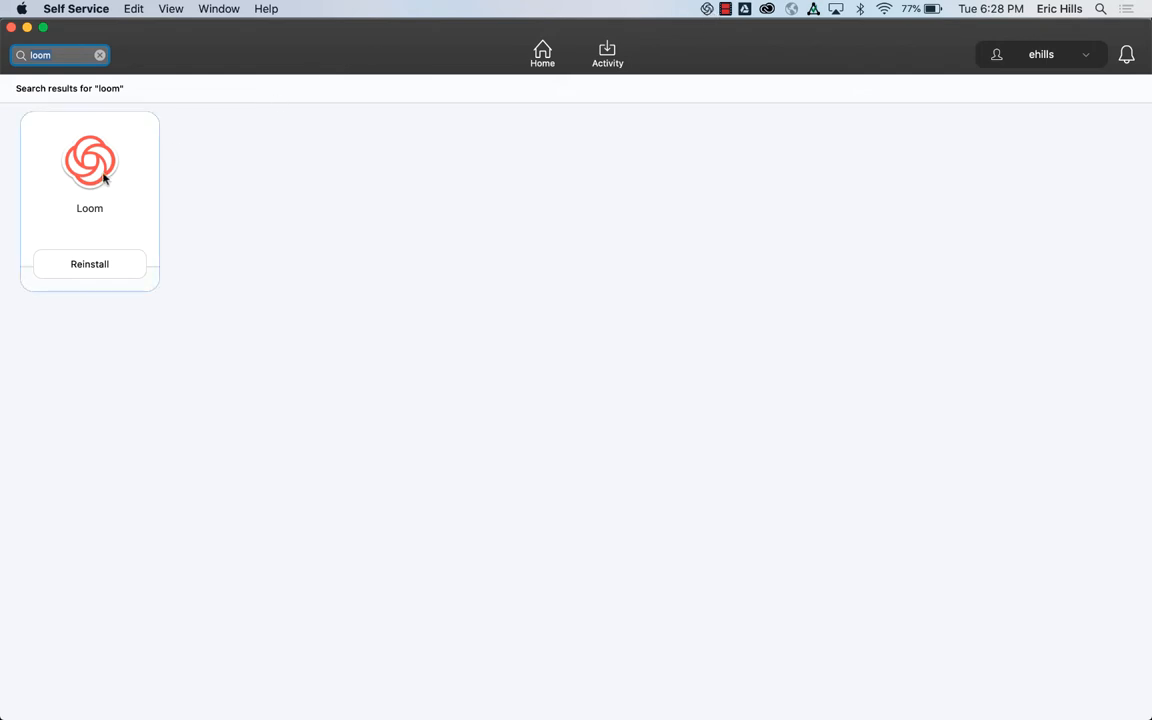
left_click(707, 8)
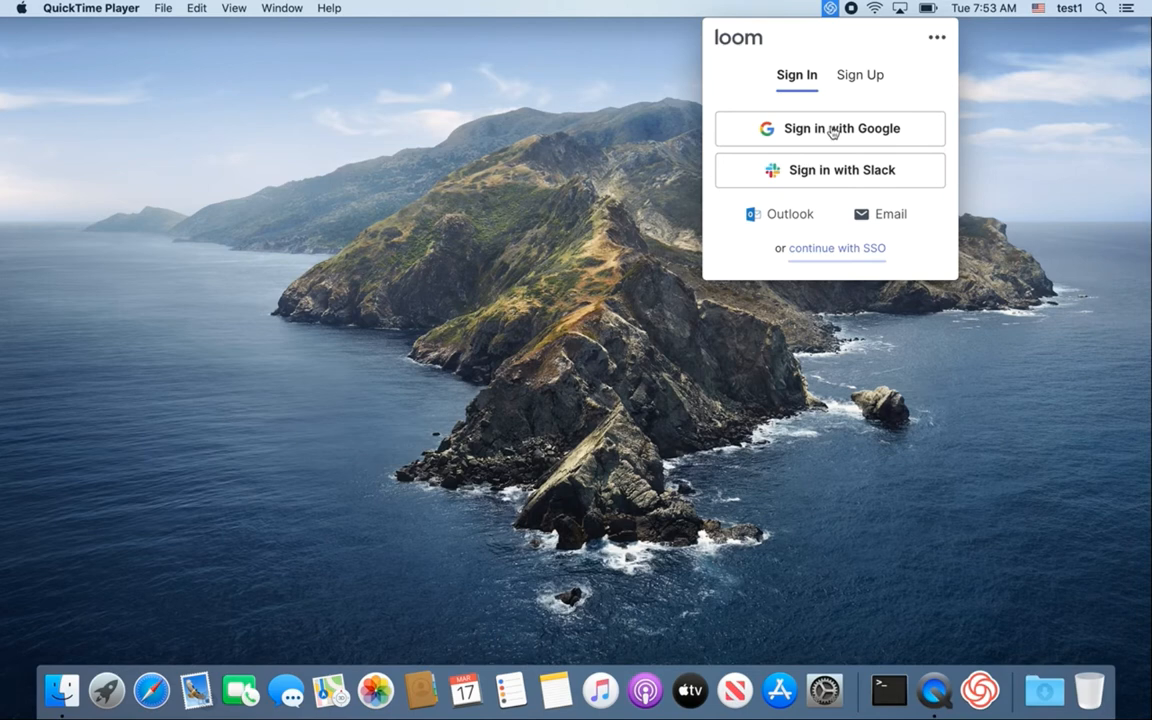
- Sign in with Google and skip the recording, microphone, Click Emphasis and drawing tips
left_click(830, 128)
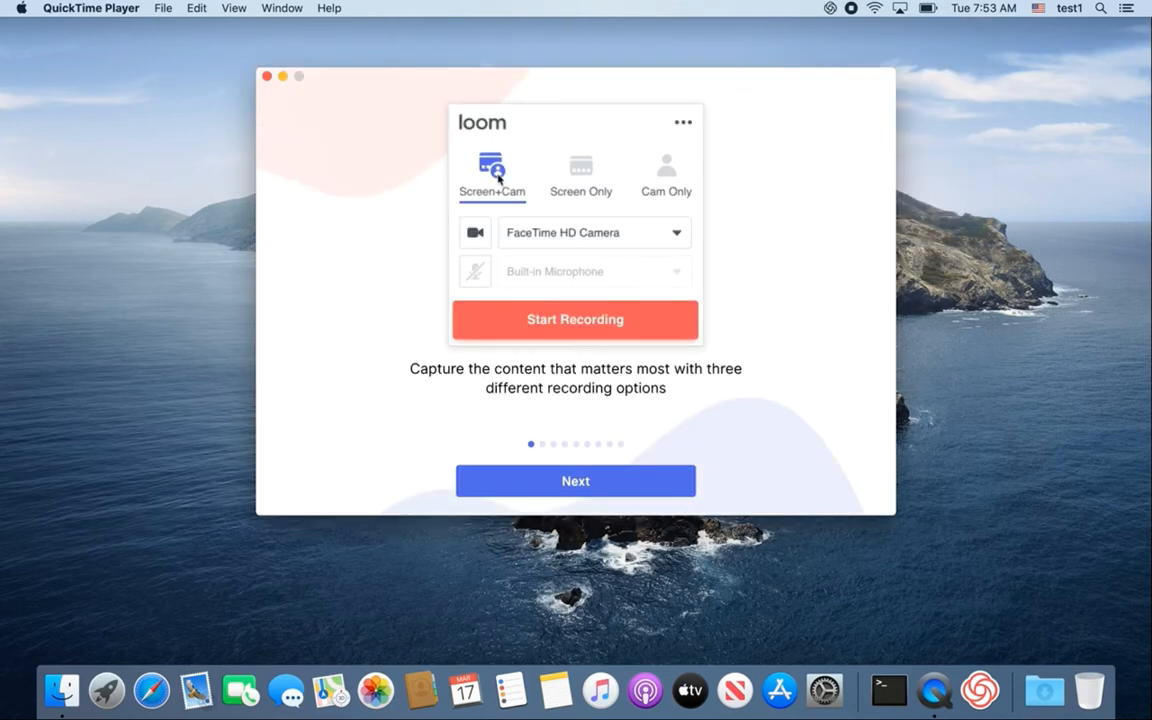
mouse_move(557, 481)
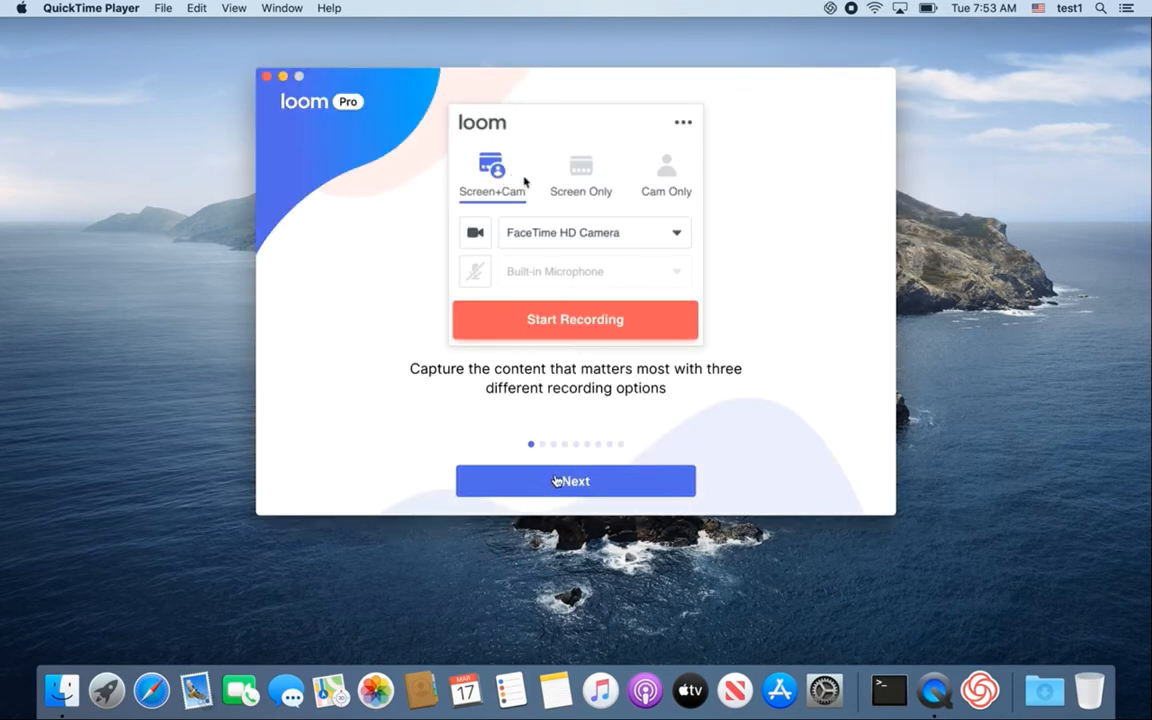
left_click(575, 481)
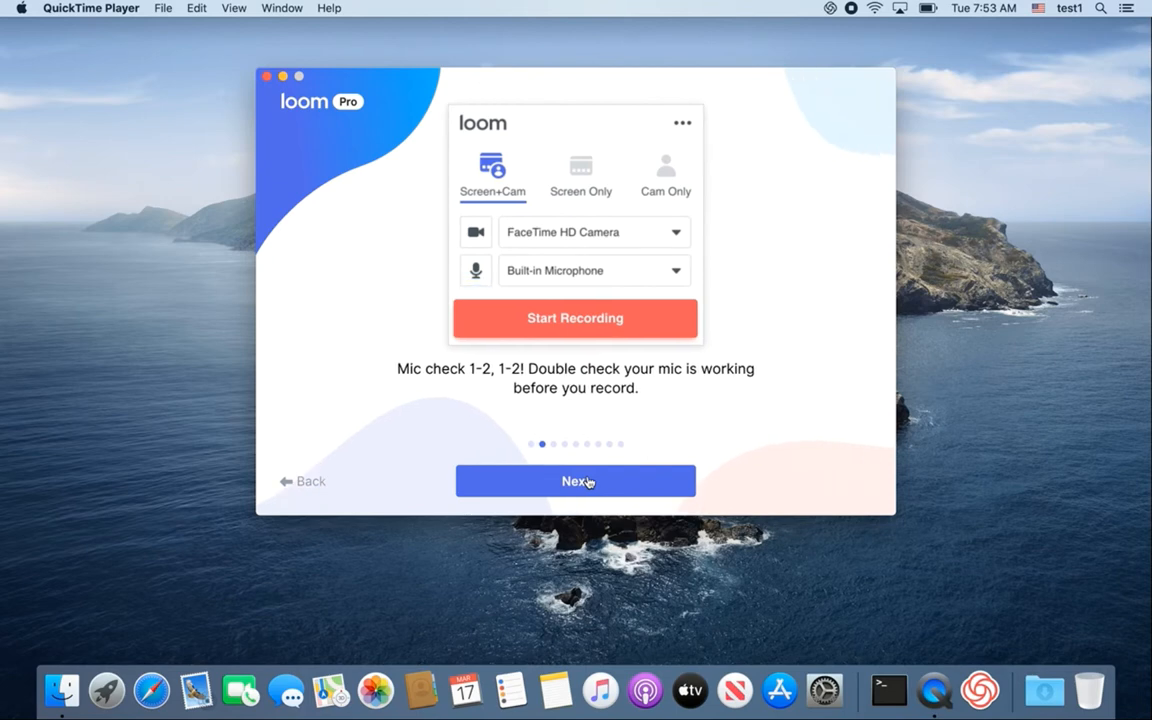
left_click(575, 481)
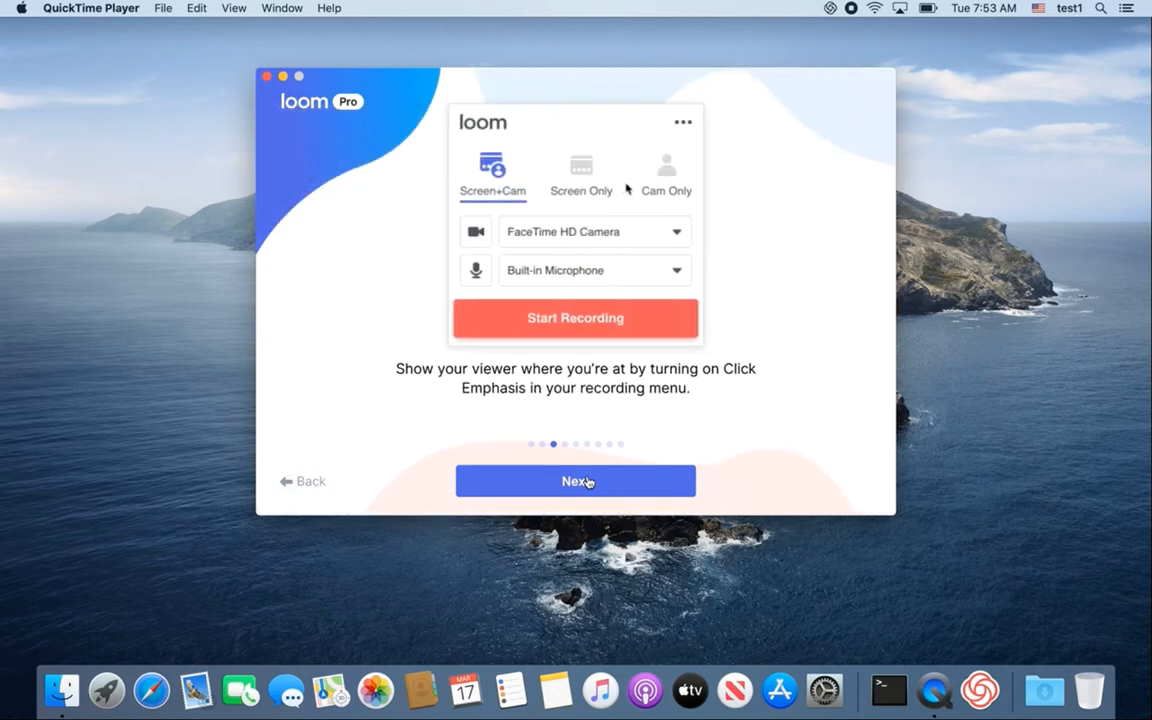
left_click(575, 481)
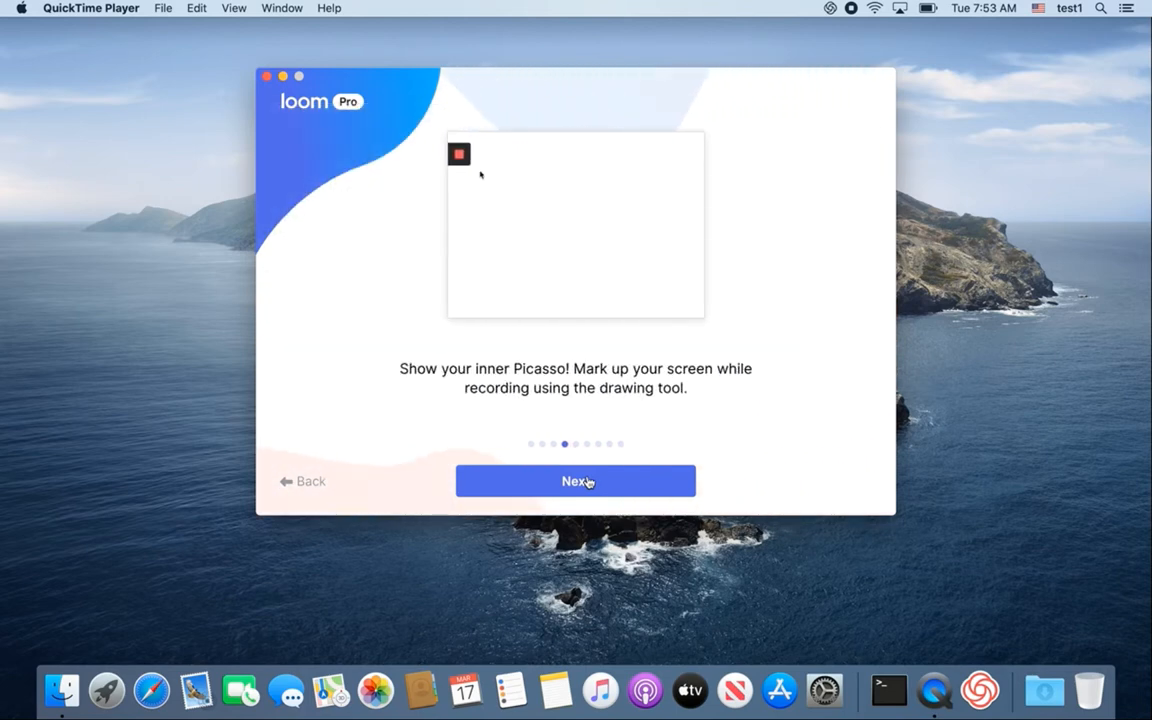
left_click(575, 481)
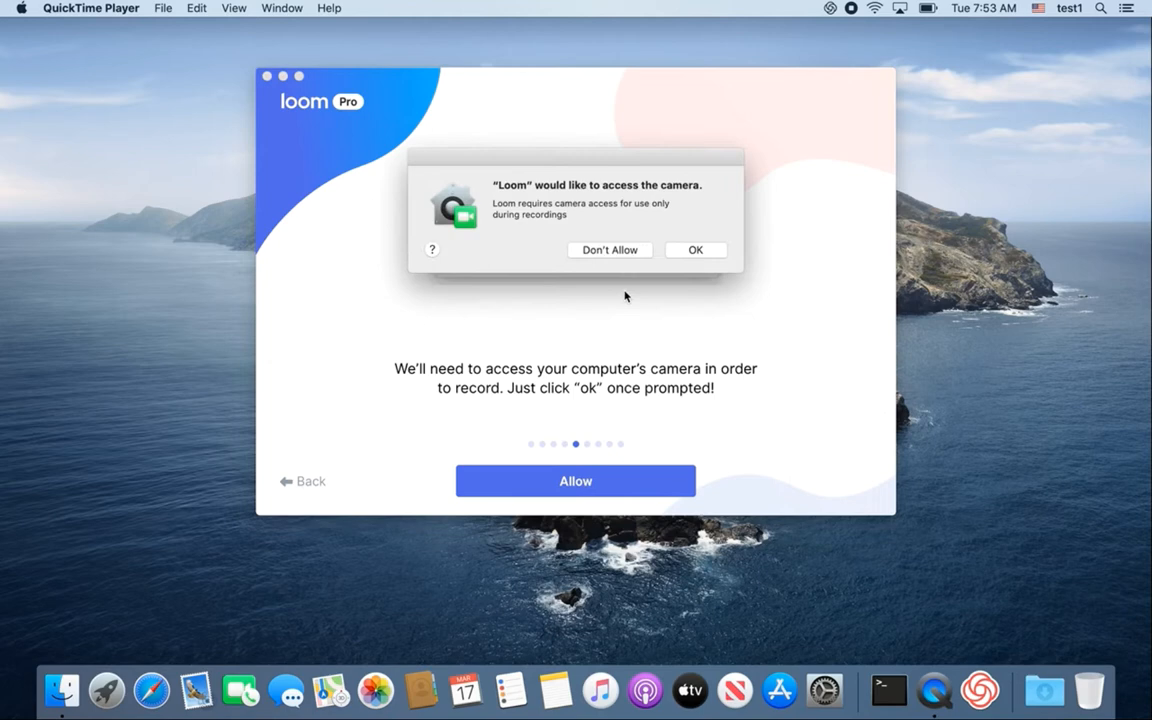
- Allow Loom camera access and continue past accessibility to the screen recording step
left_click(695, 249)
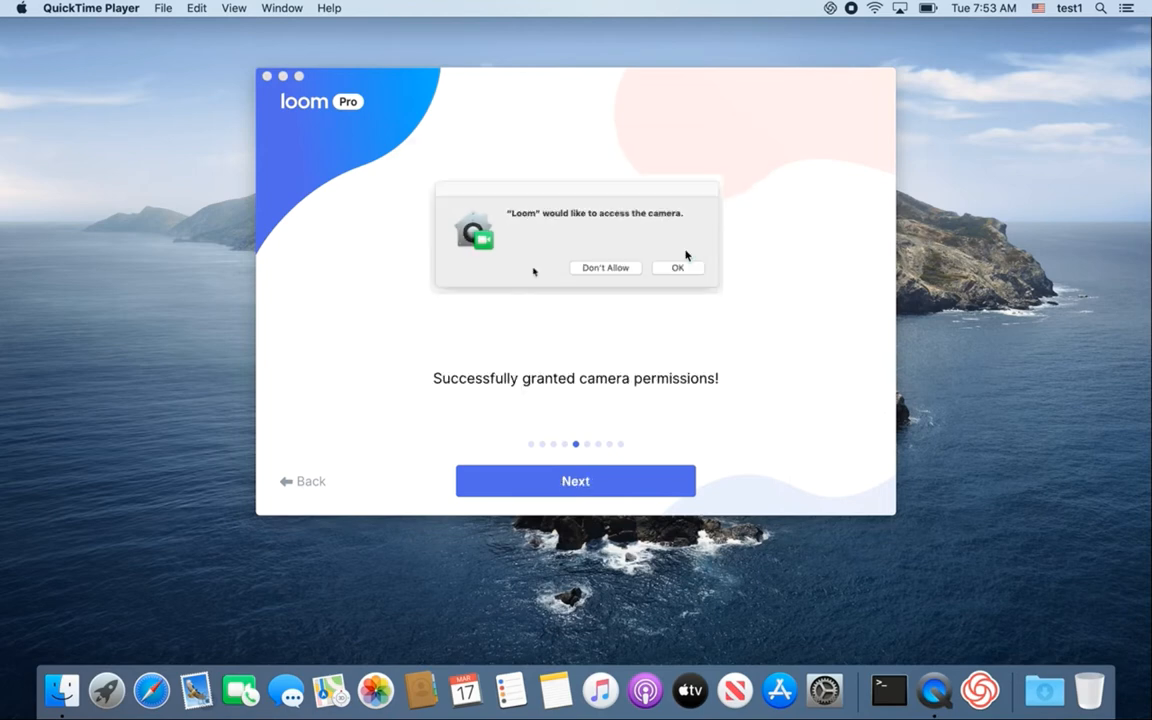
mouse_move(622, 464)
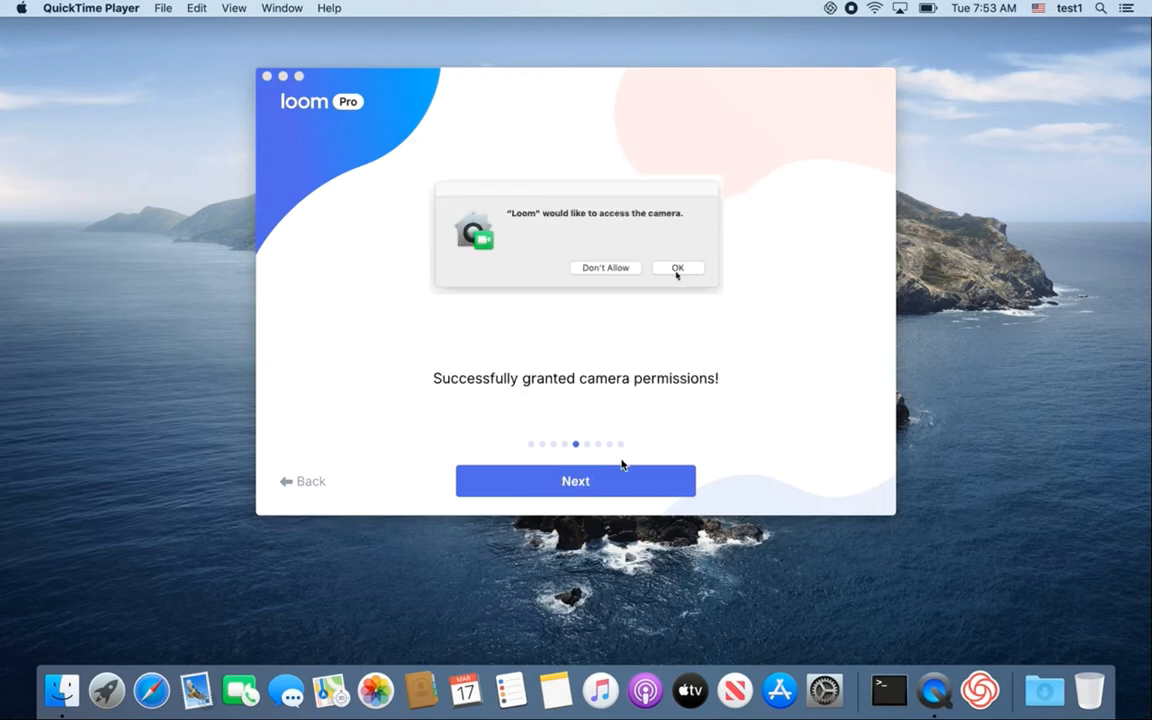
left_click(678, 267)
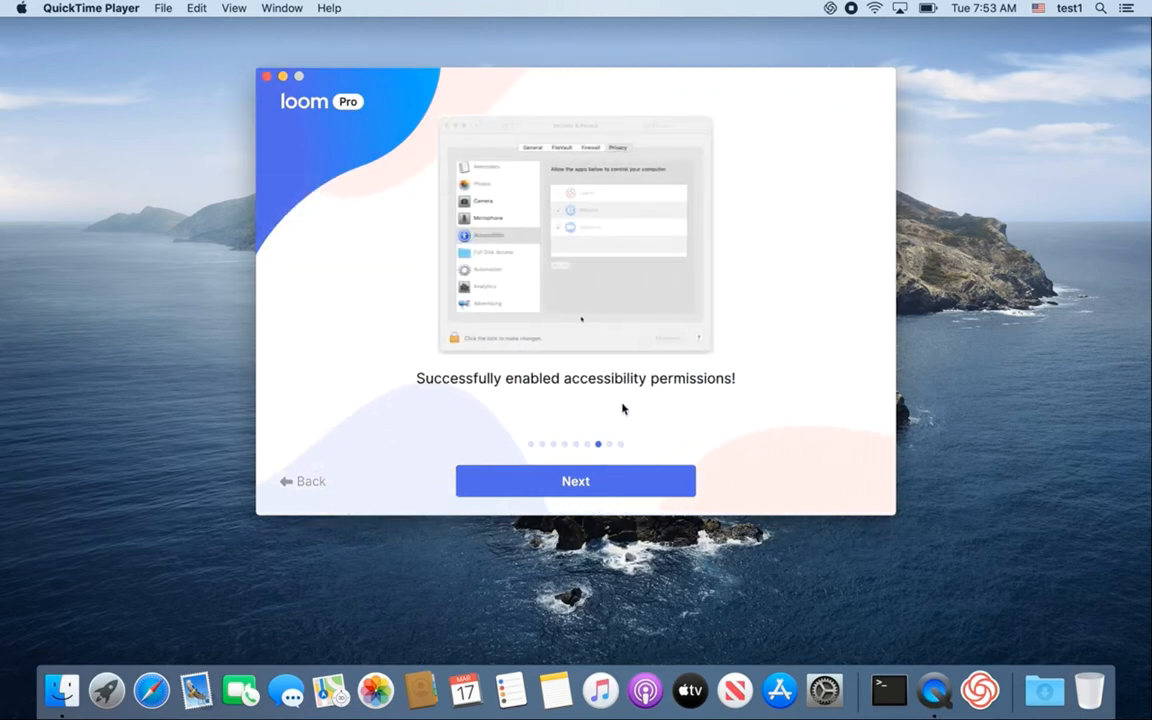
left_click(575, 481)
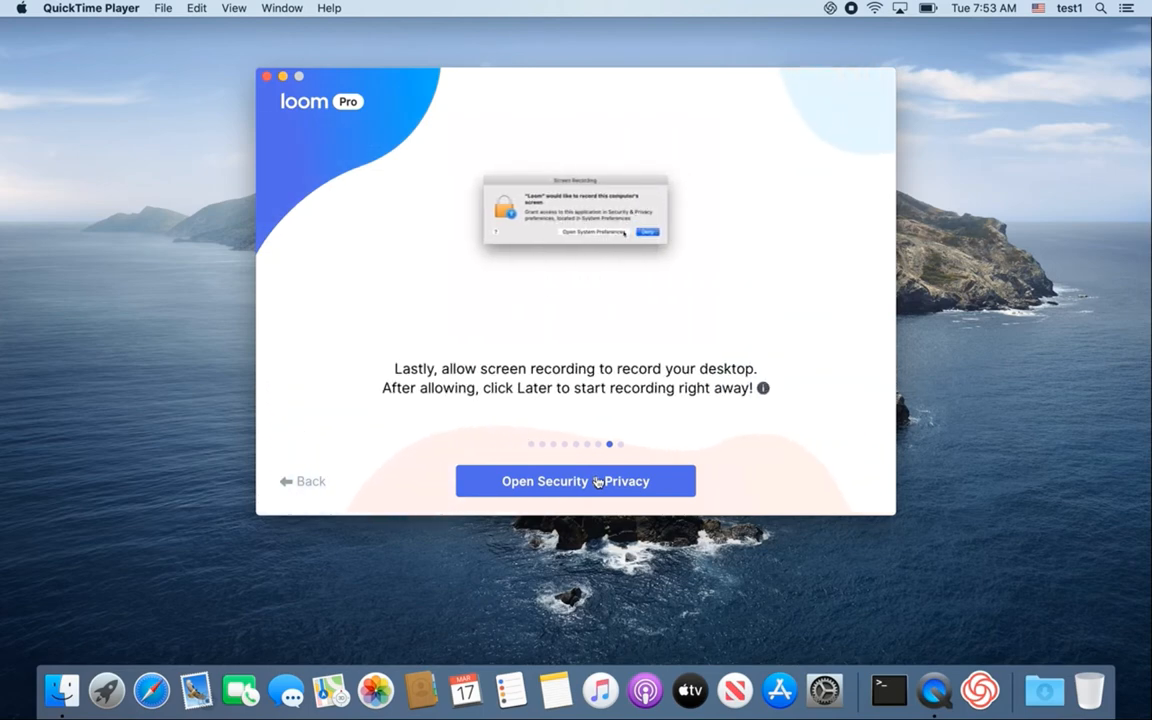
- Request screen recording access and open the Security & Privacy preferences
left_click(575, 481)
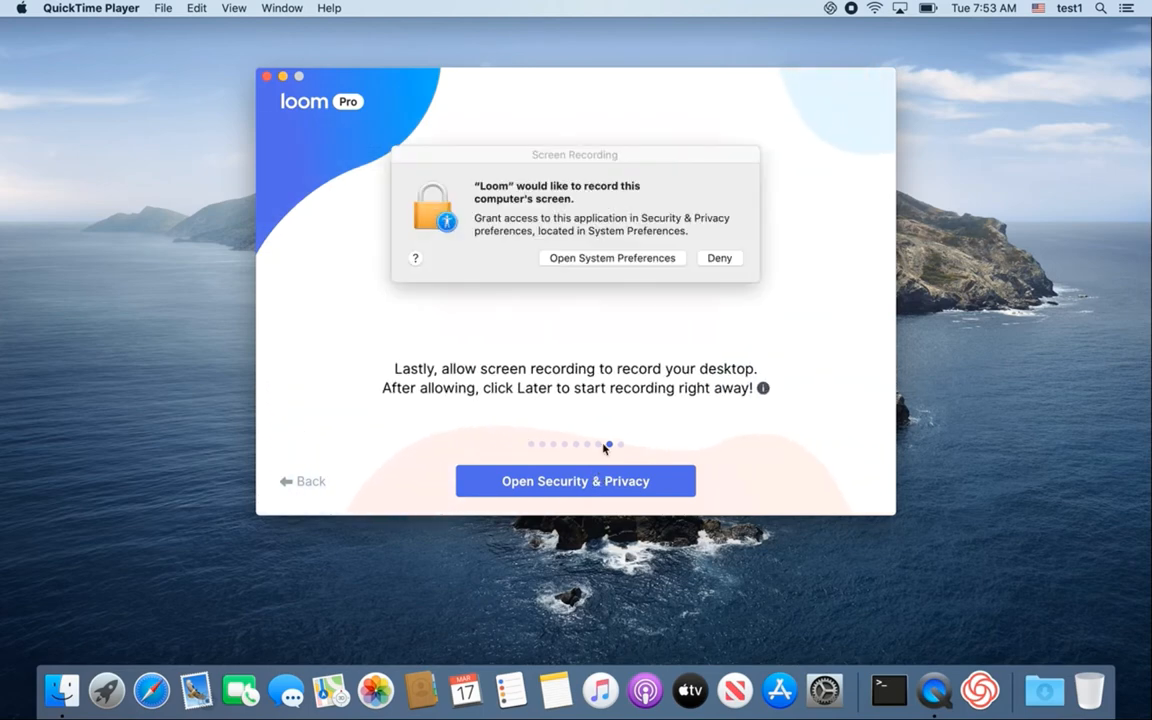
left_click(611, 257)
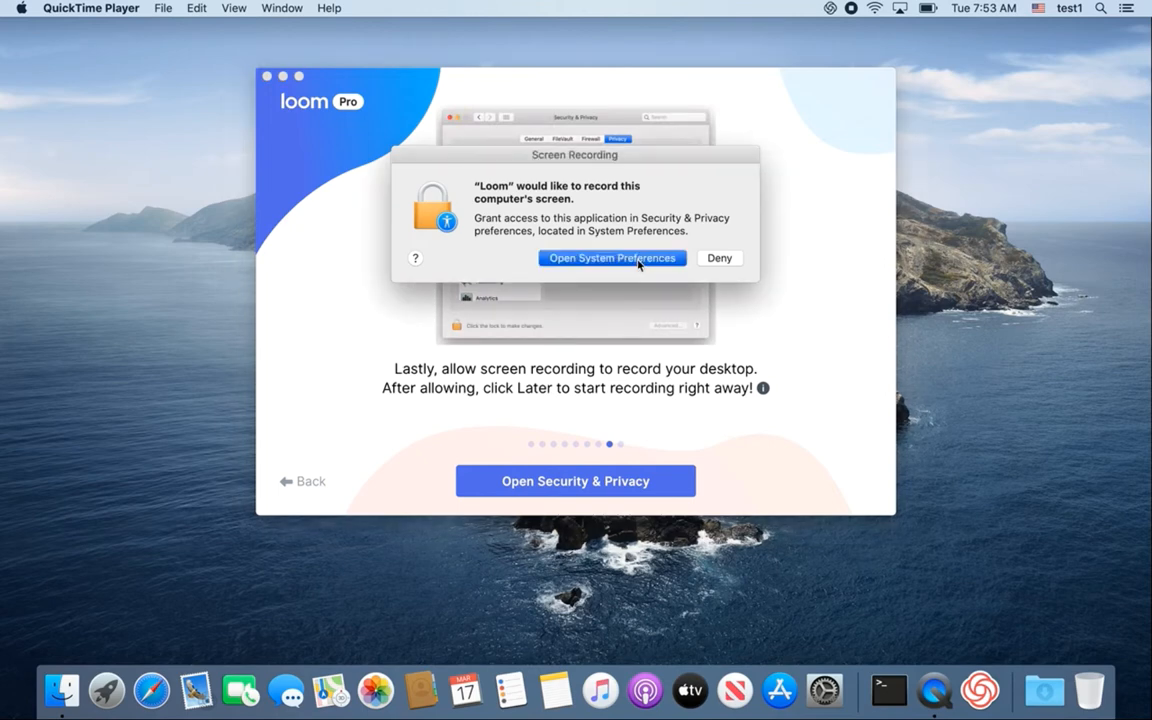
left_click(611, 258)
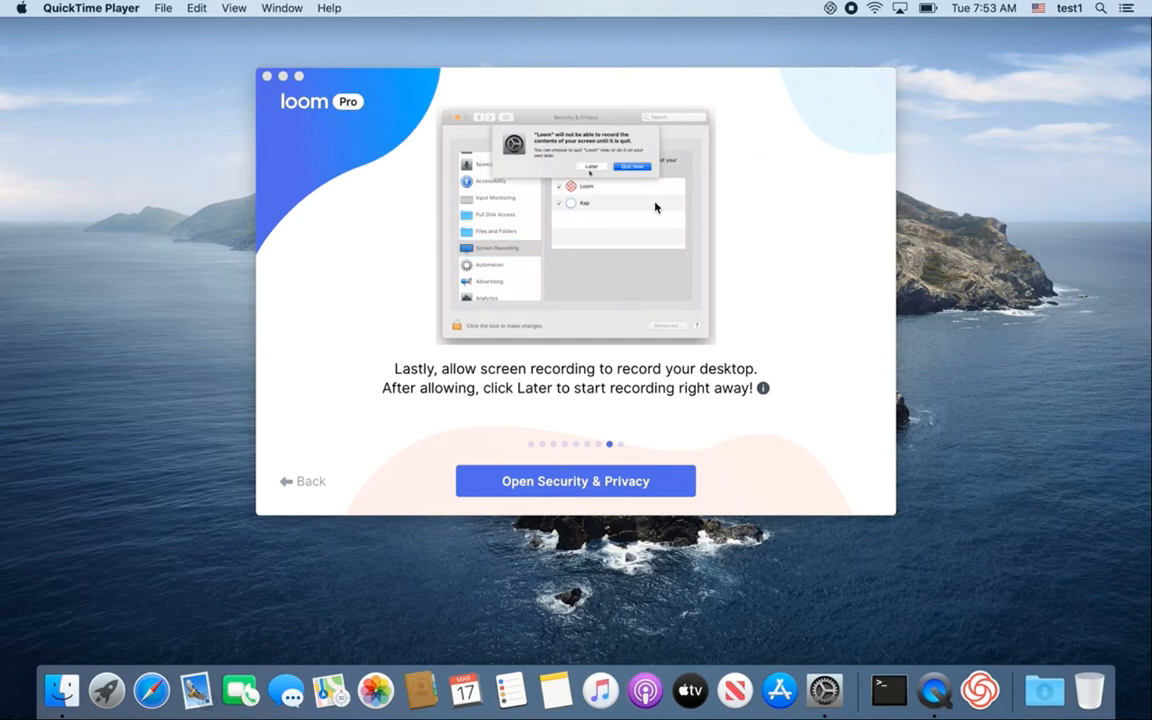
- Tick Loom under Screen Recording, postpone quitting with Later, and finish the permission steps
left_click(575, 481)
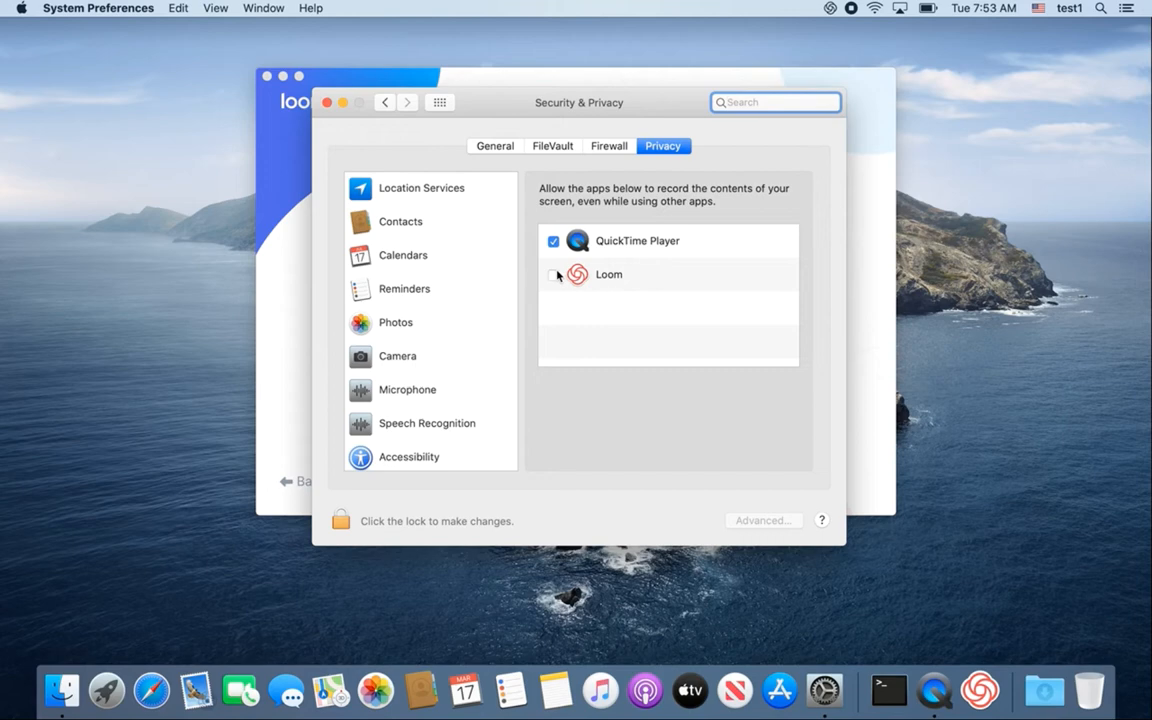
left_click(553, 274)
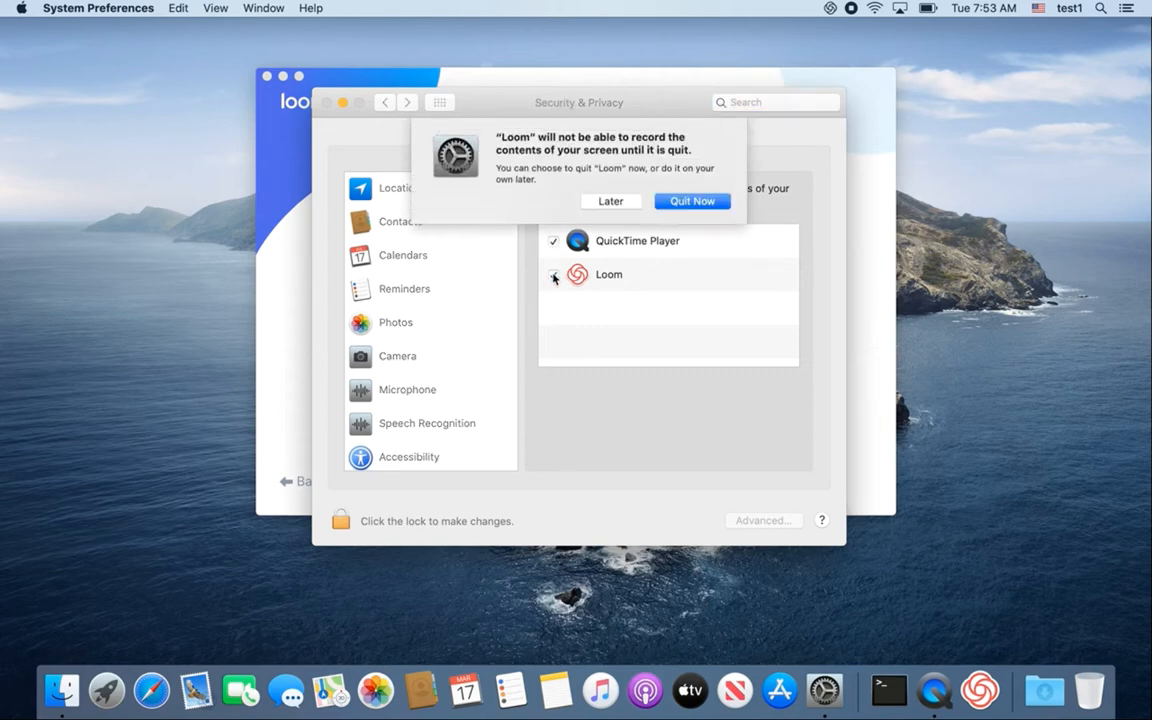
left_click(692, 201)
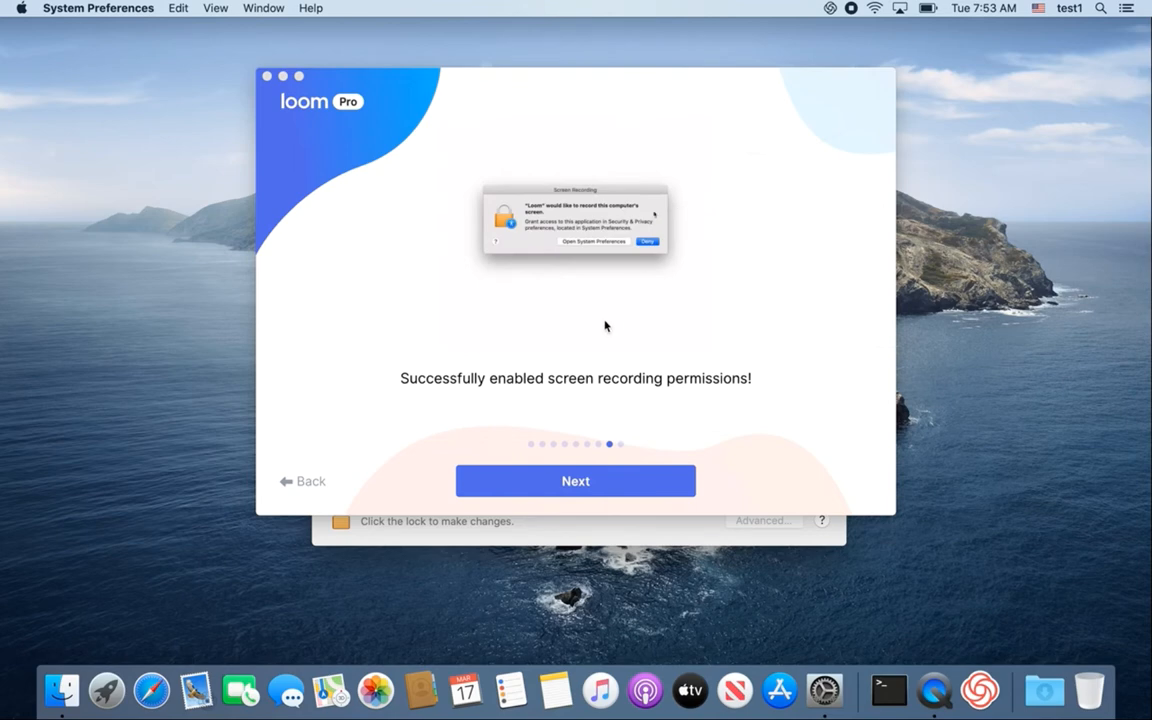
mouse_move(593, 480)
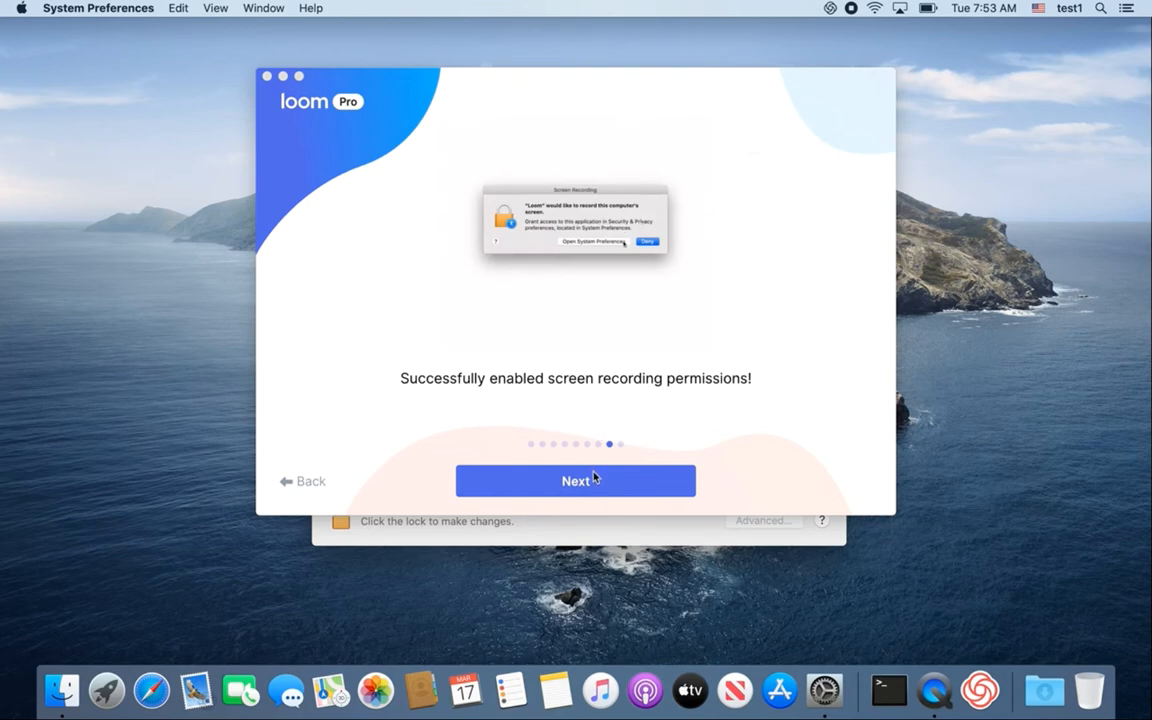
left_click(575, 481)
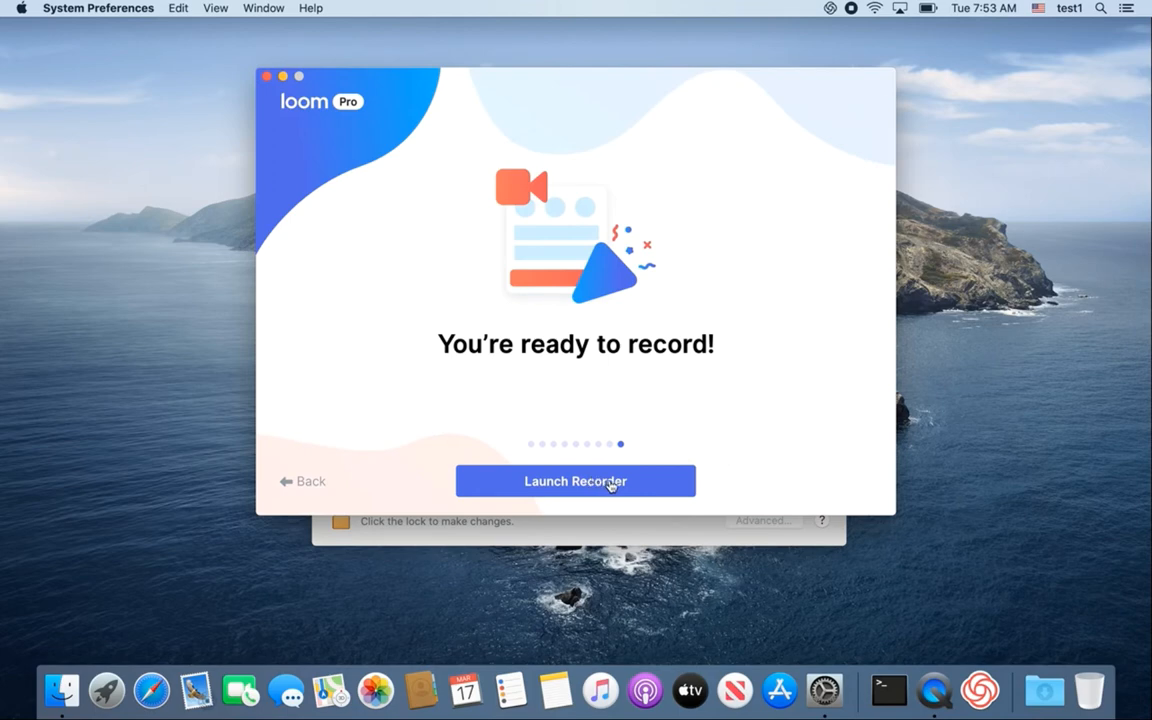
- Launch the Loom recorder, then choose Quit Now so screen recording permission applies
left_click(575, 481)
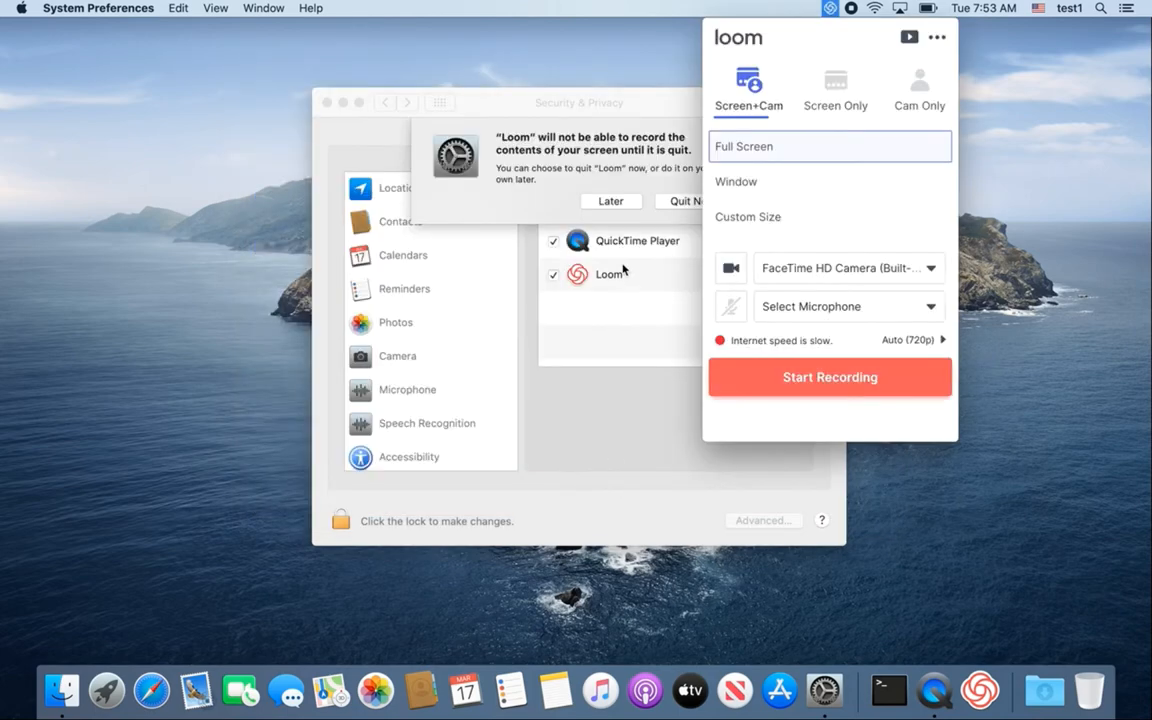
mouse_move(650, 153)
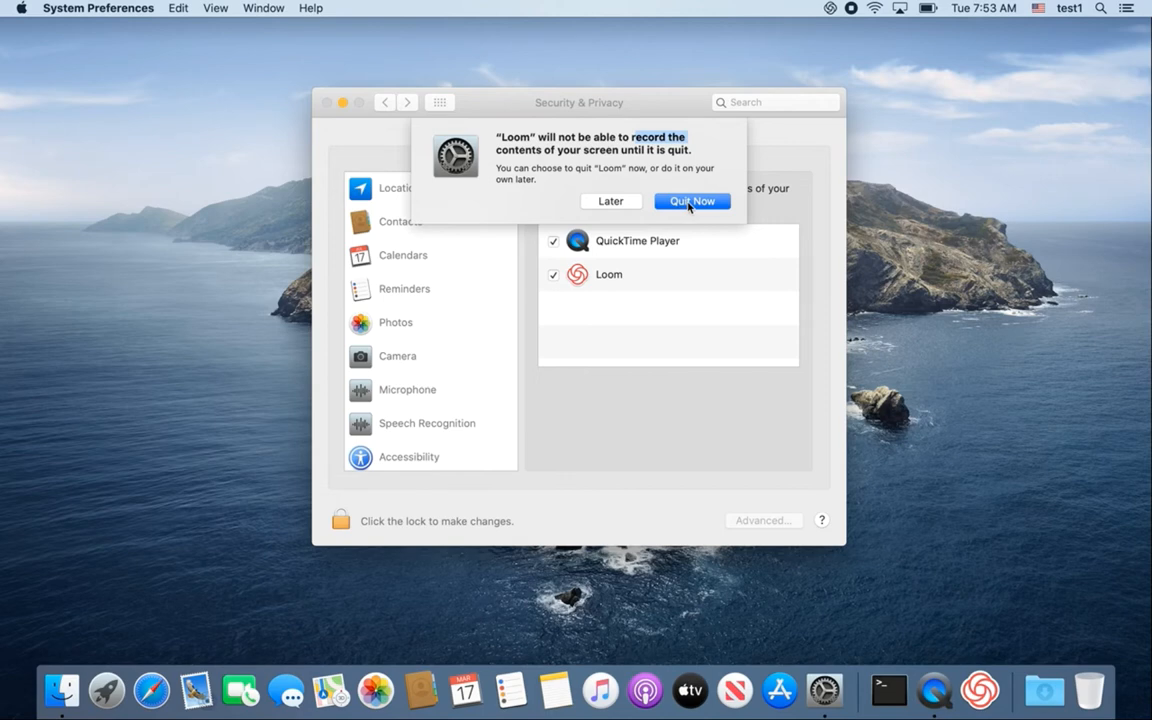
left_click(691, 201)
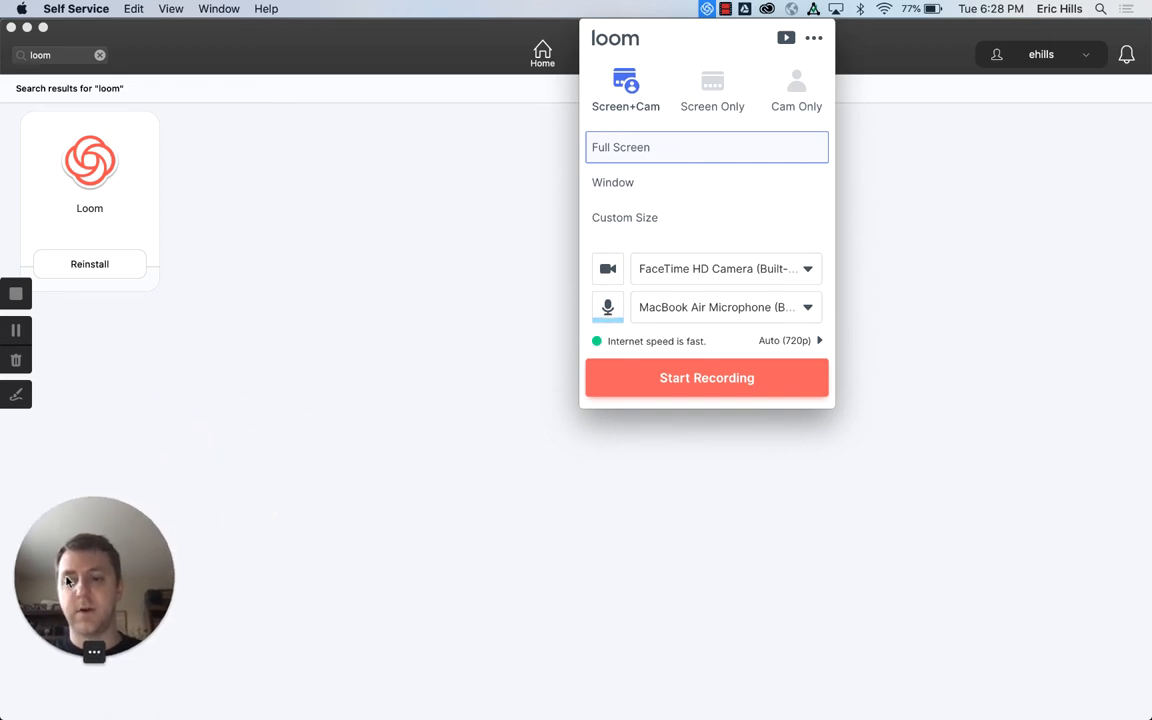
mouse_move(725, 150)
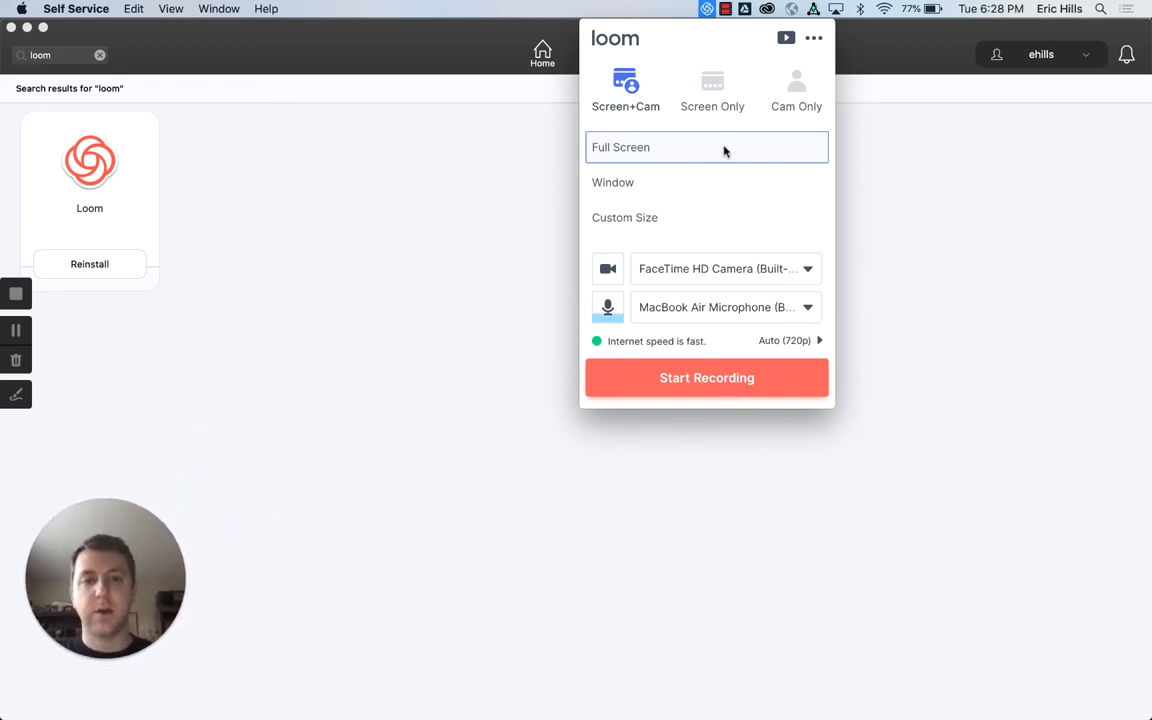
mouse_move(716, 96)
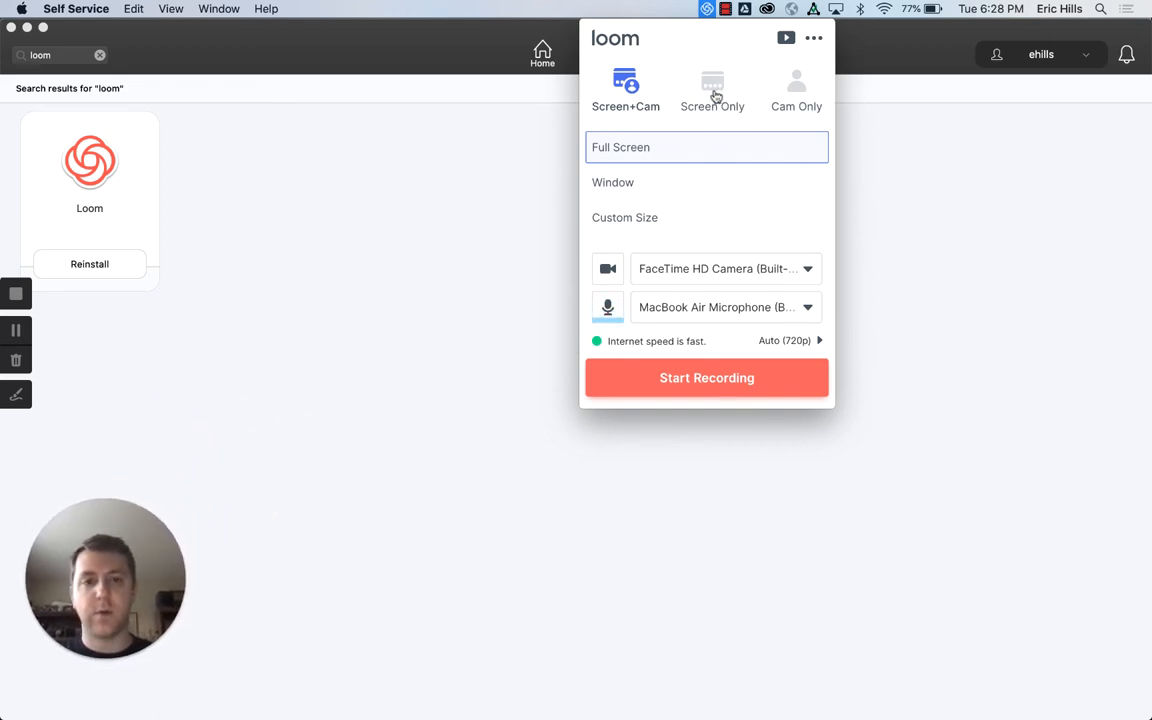
- Try Screen Only and Cam Only, settling on Screen Only with no camera
left_click(712, 90)
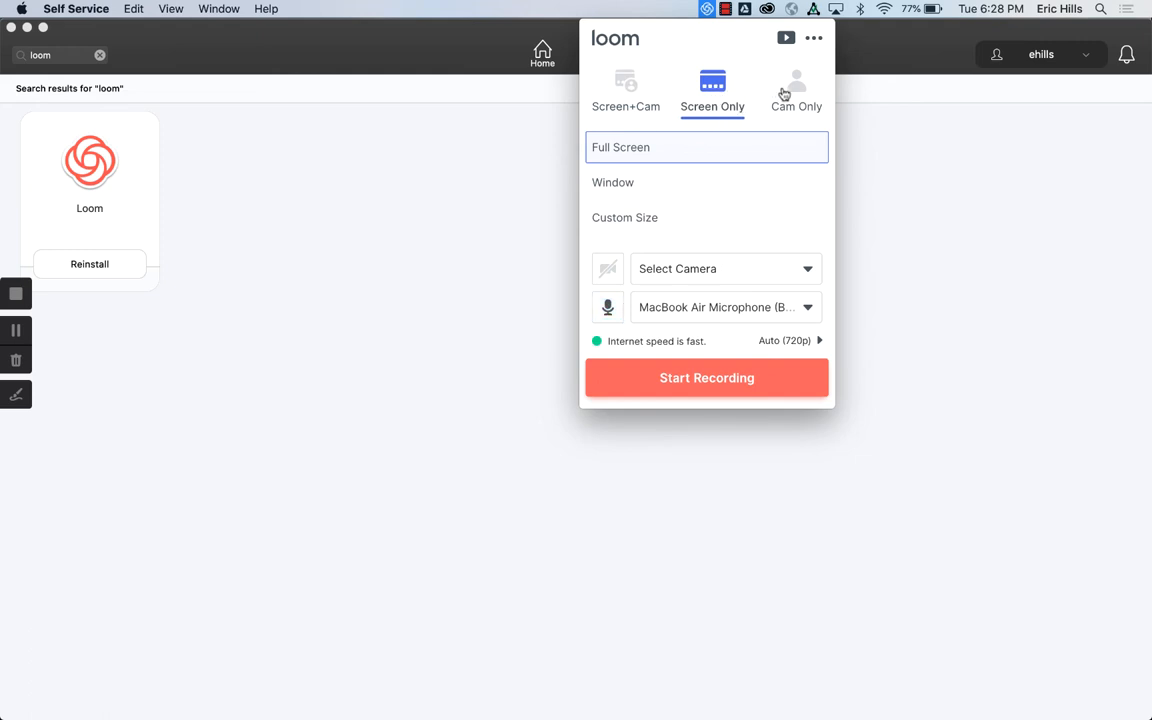
left_click(796, 90)
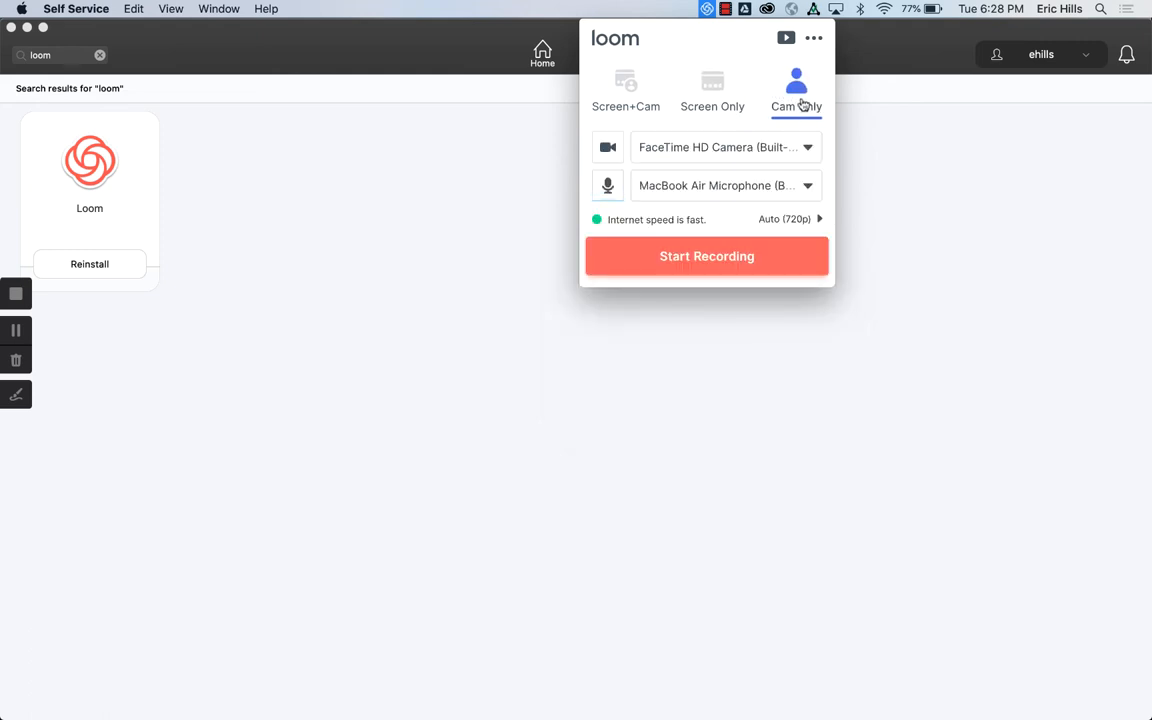
left_click(796, 90)
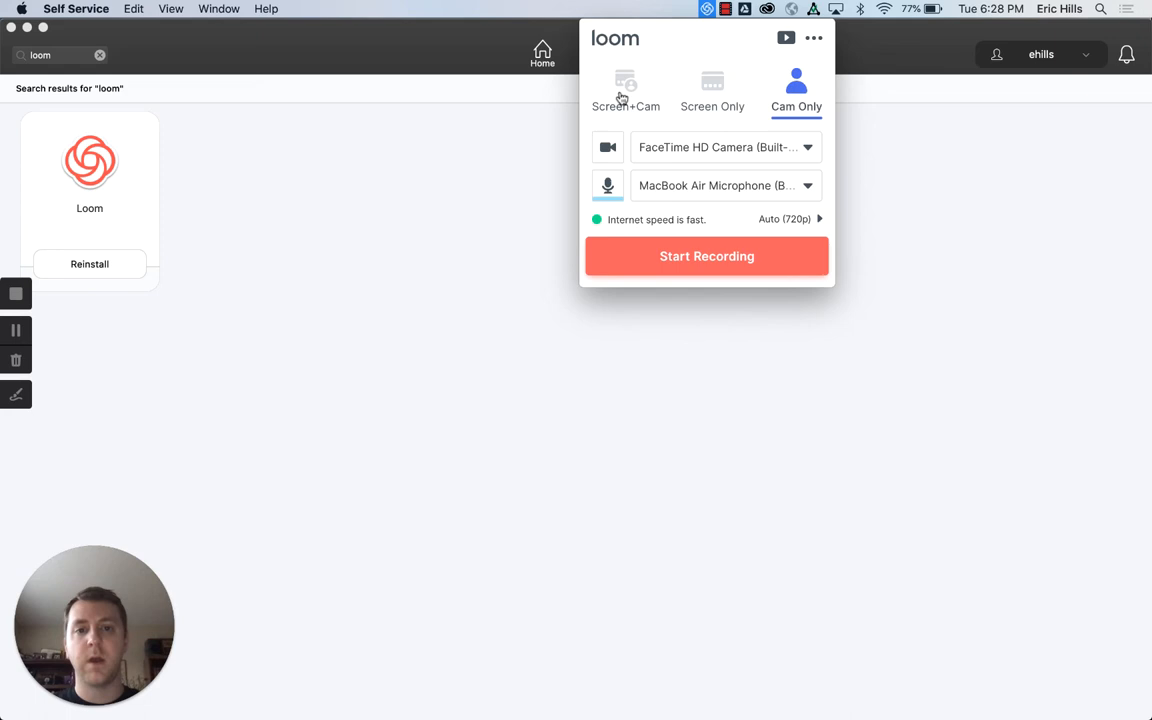
mouse_move(732, 68)
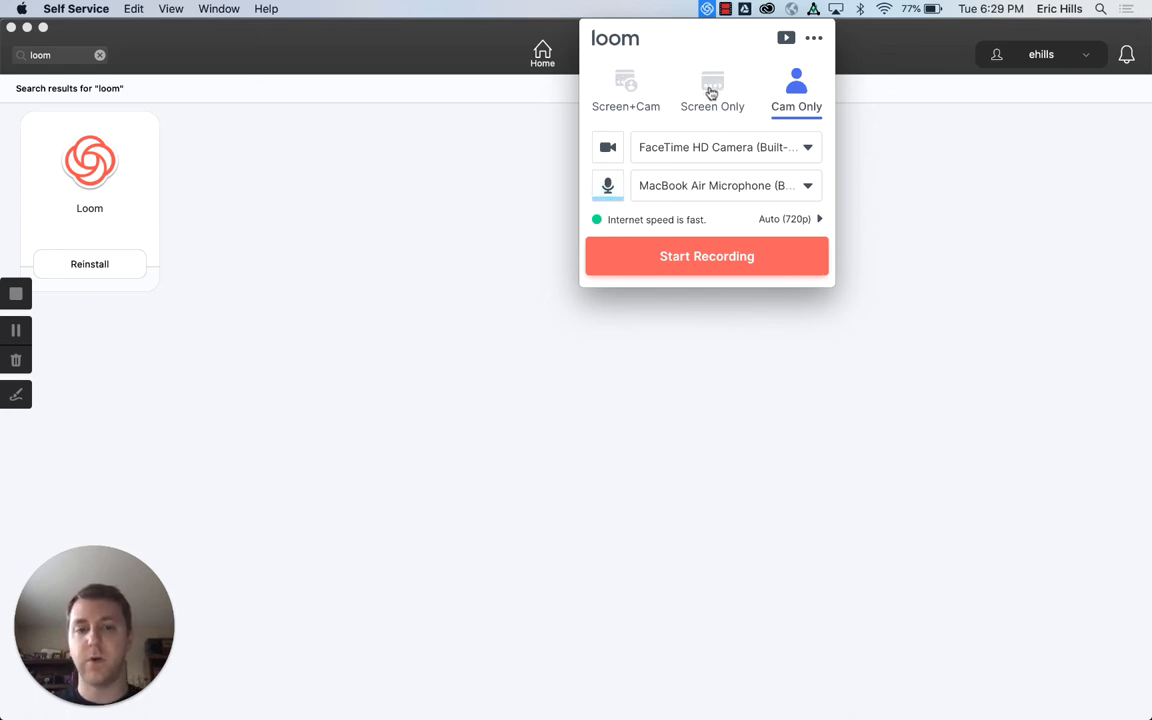
left_click(712, 90)
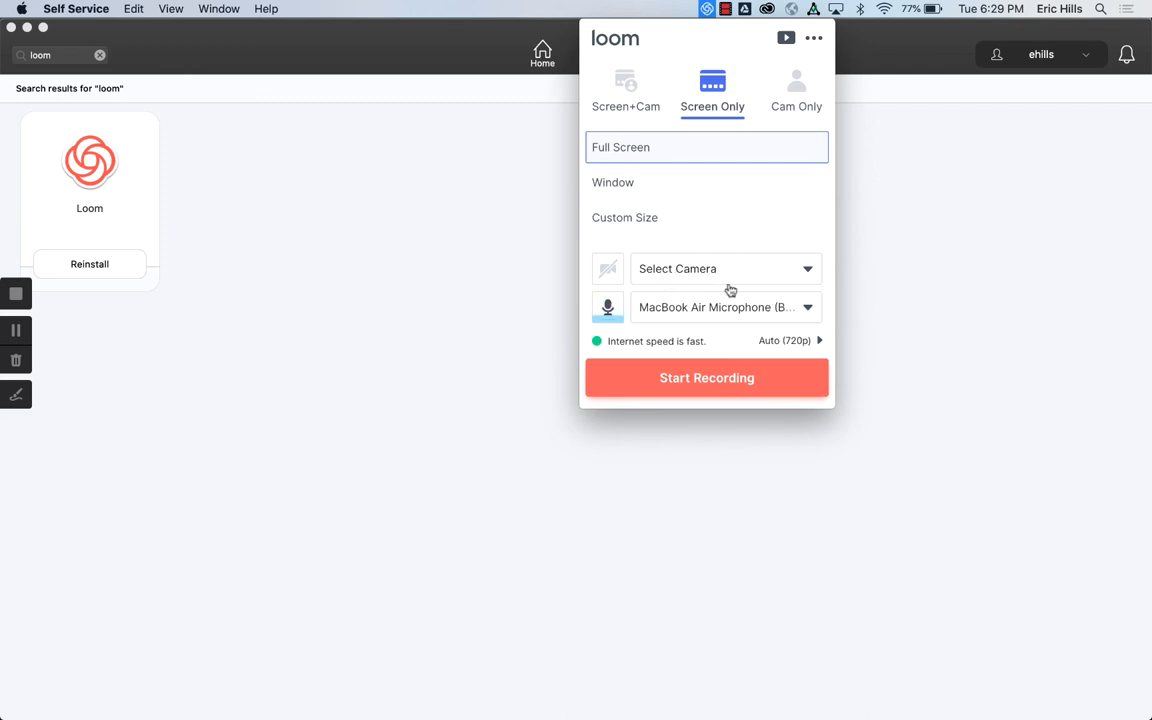
mouse_move(720, 311)
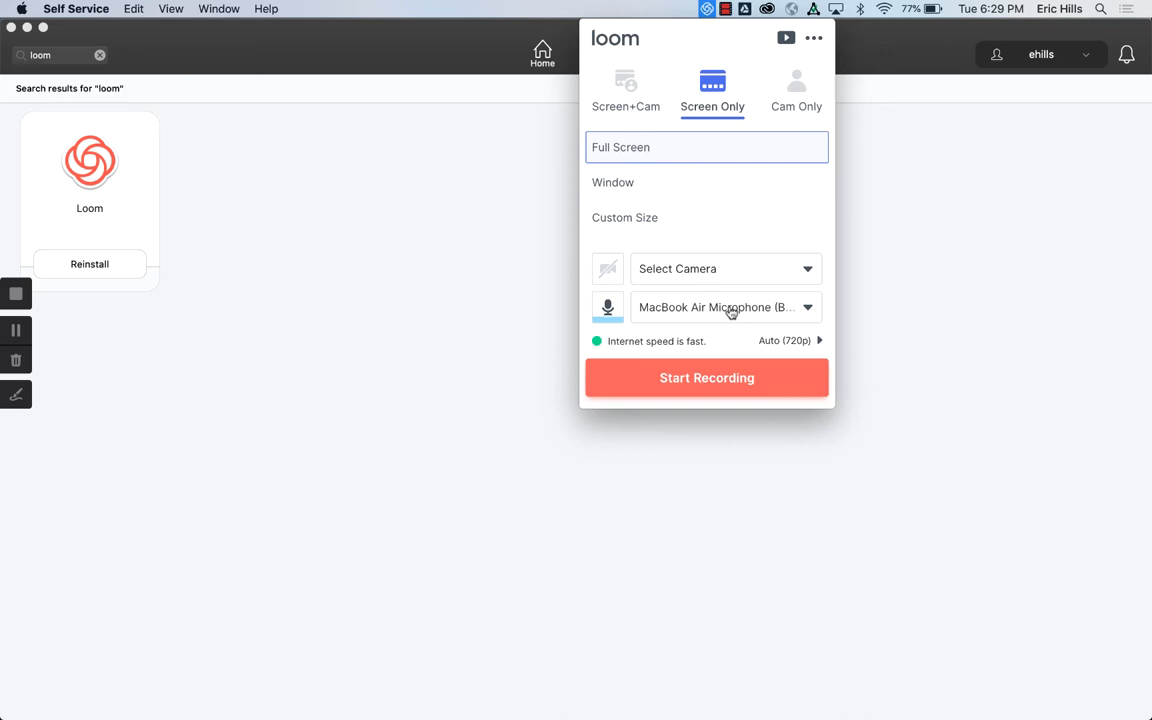
mouse_move(745, 346)
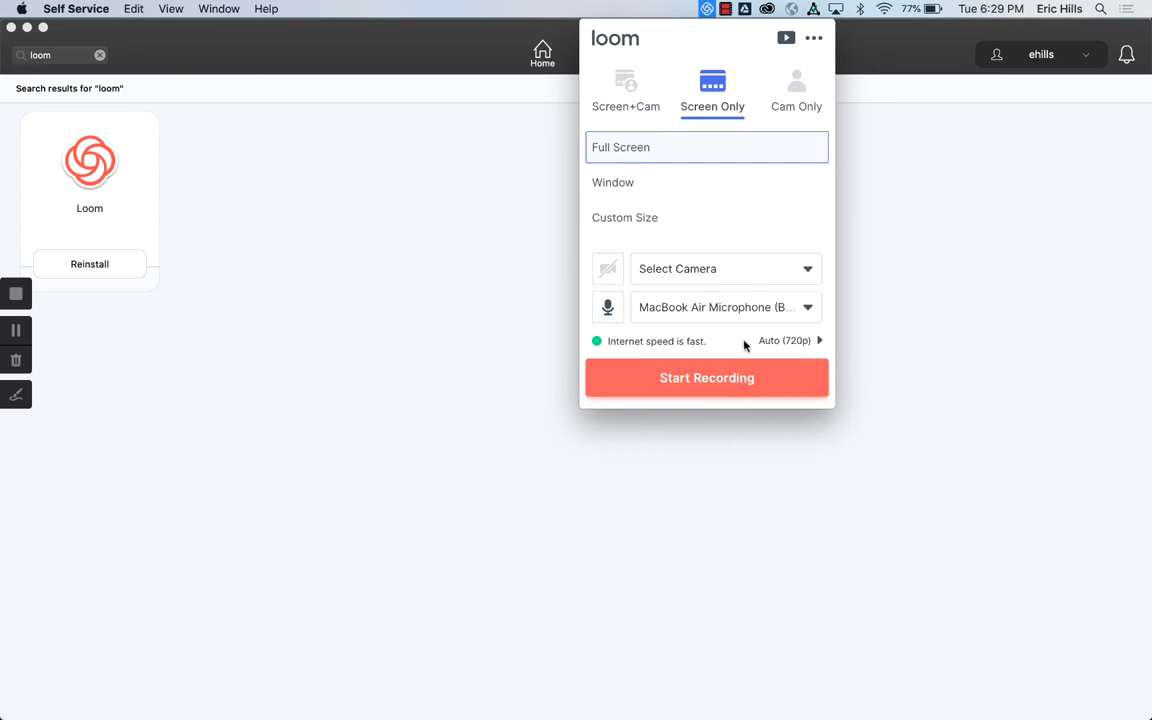
left_click(790, 340)
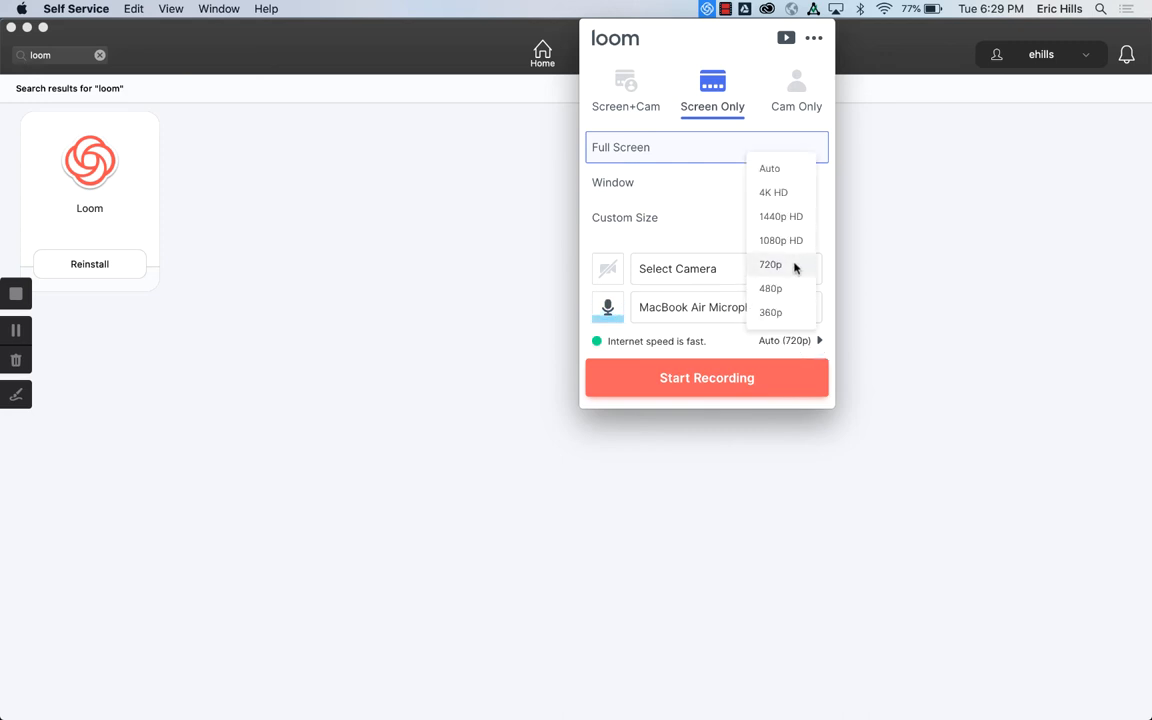
mouse_move(781, 240)
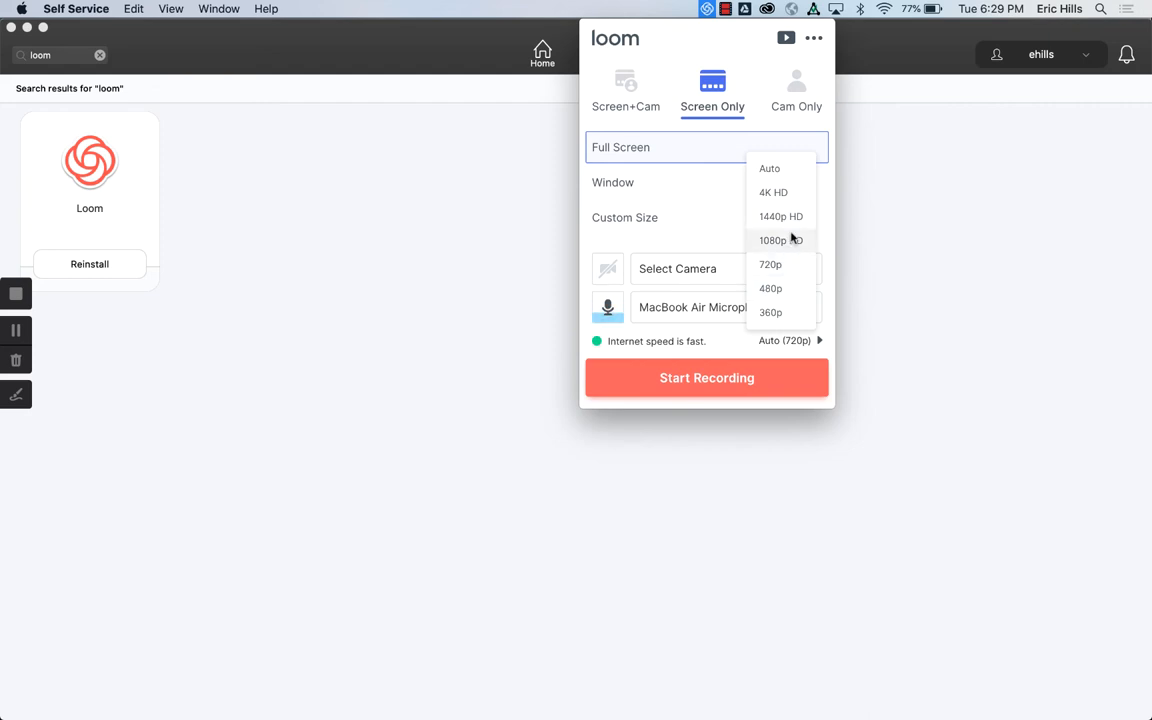
mouse_move(810, 351)
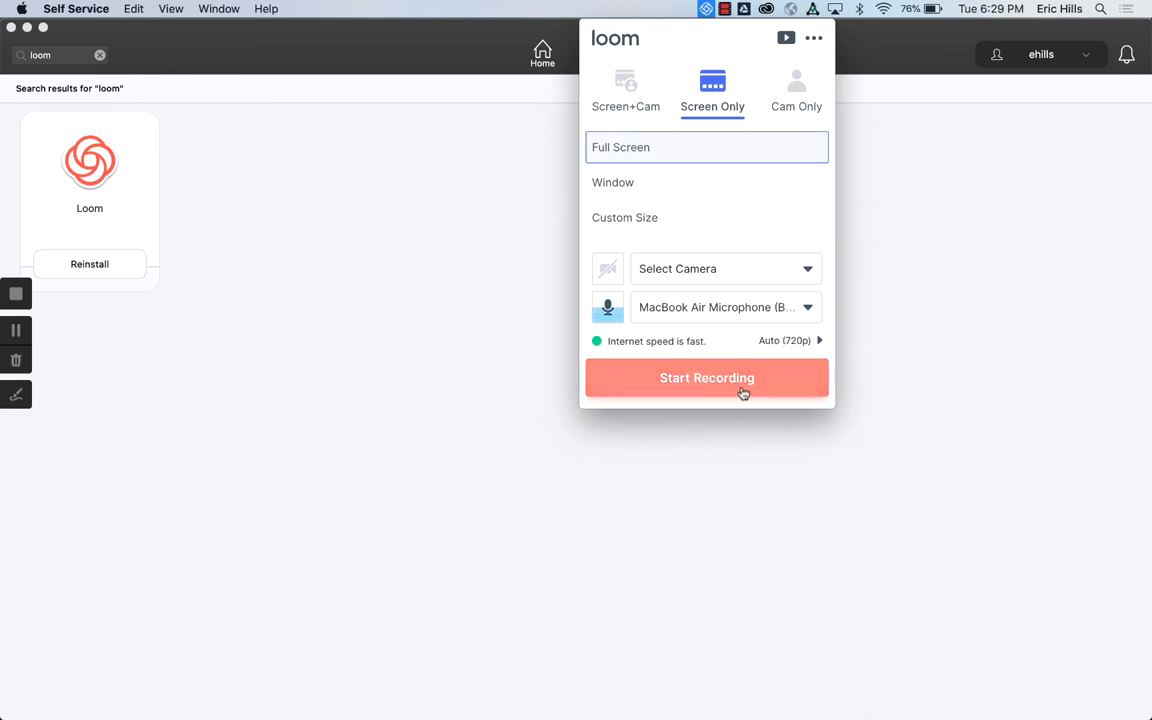
- Start the screen-only recording and turn on drawing from the recording toolbar
left_click(706, 377)
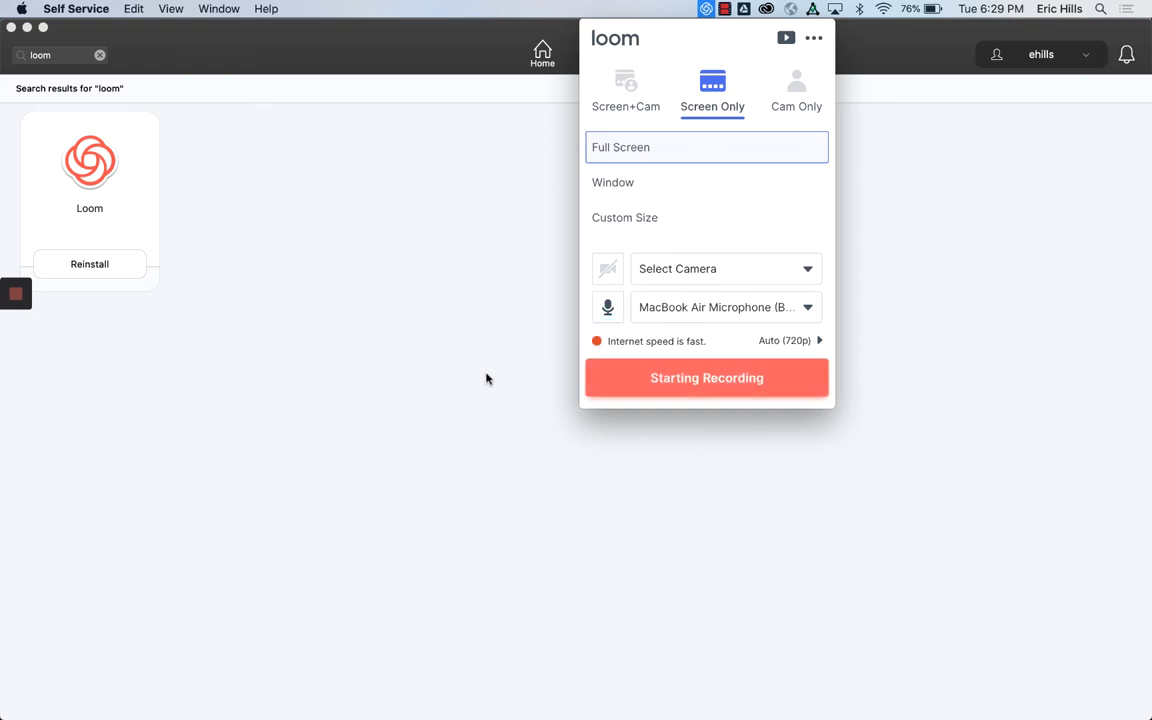
left_click(706, 378)
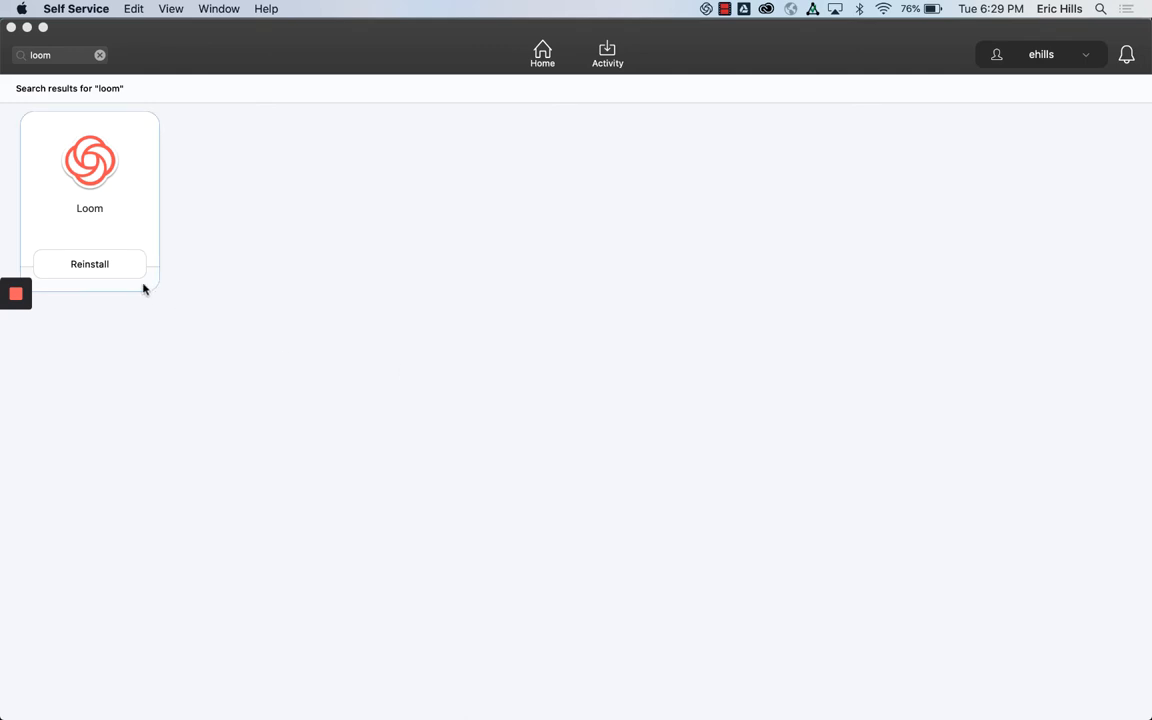
left_click(15, 293)
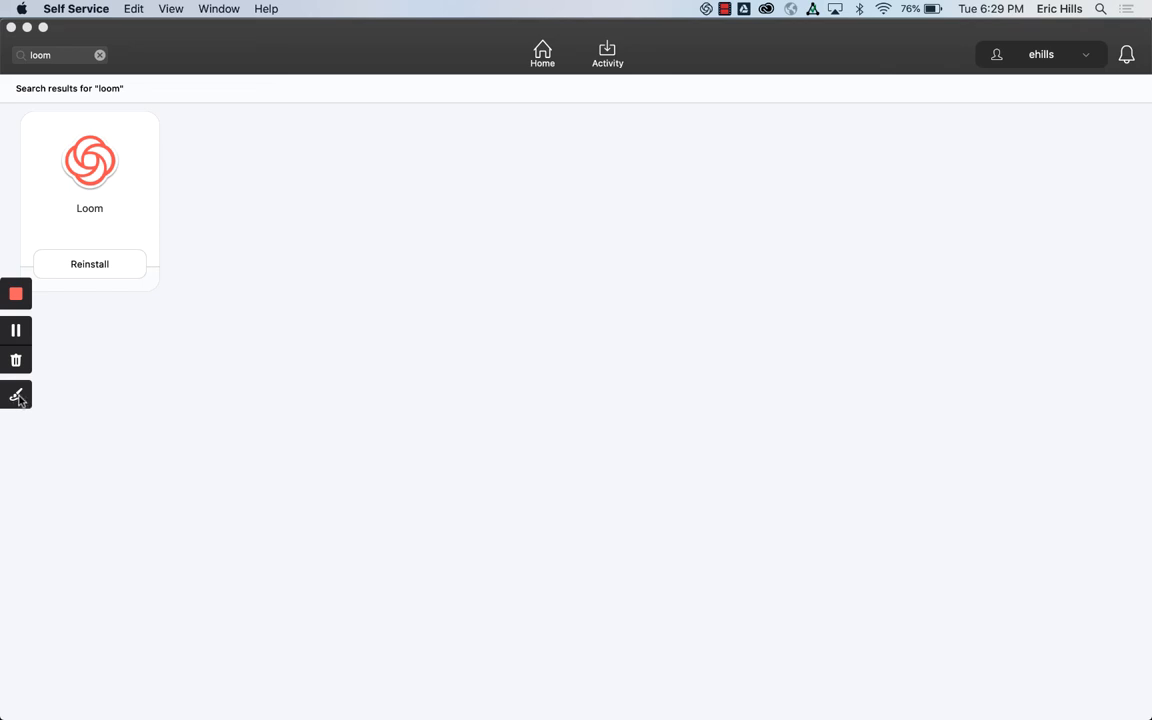
left_click(16, 395)
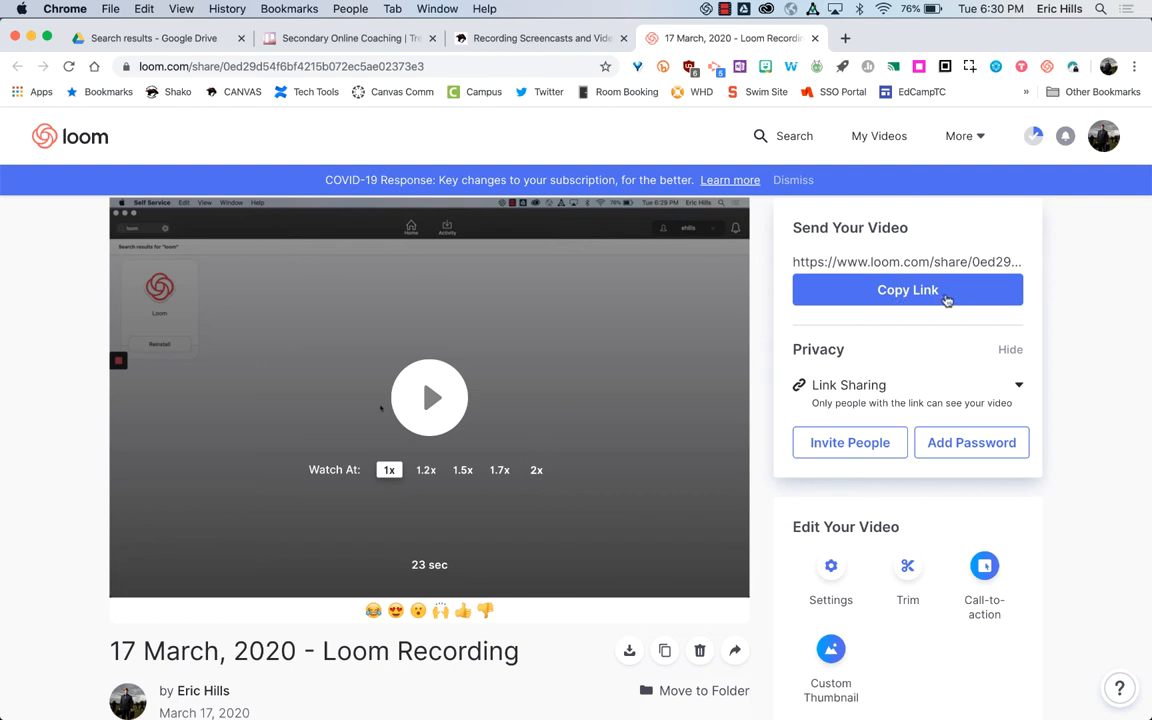
mouse_move(360, 407)
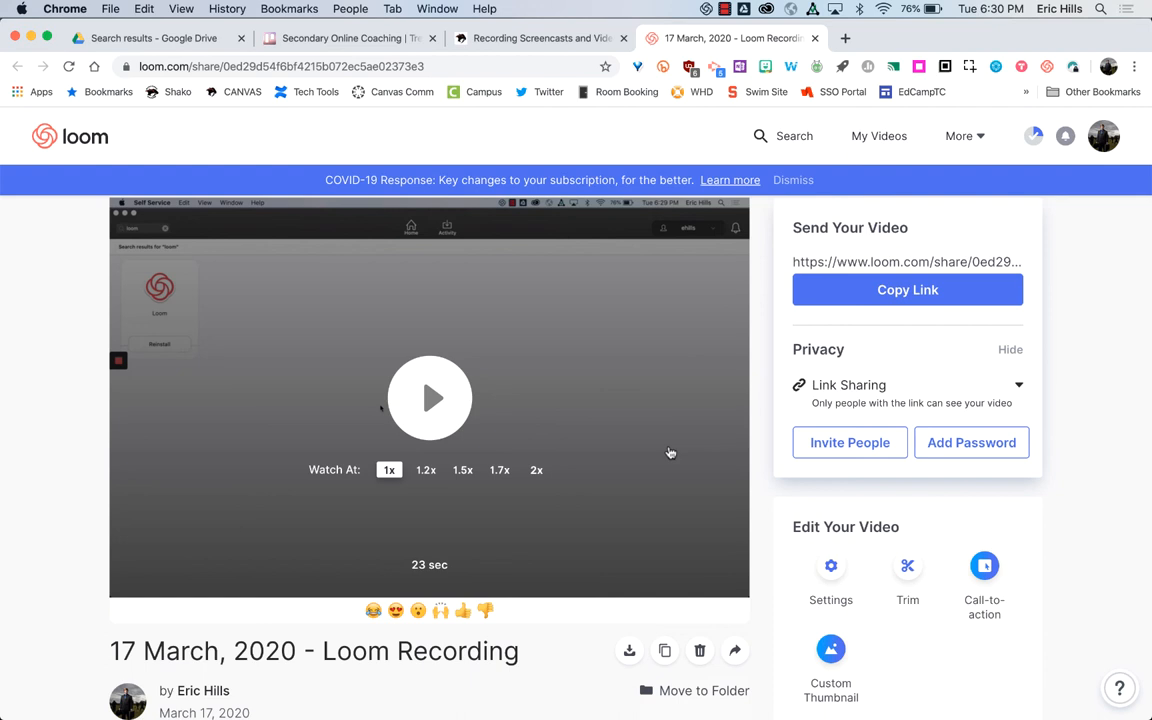
scroll("down", 3)
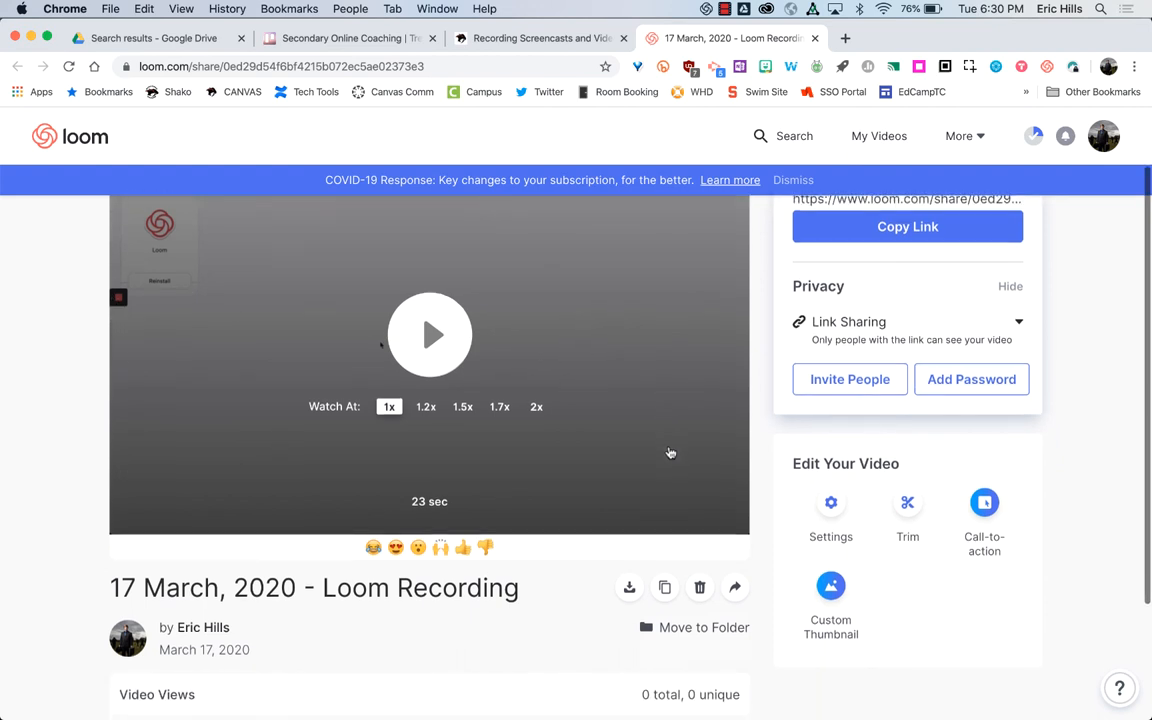
mouse_move(735, 587)
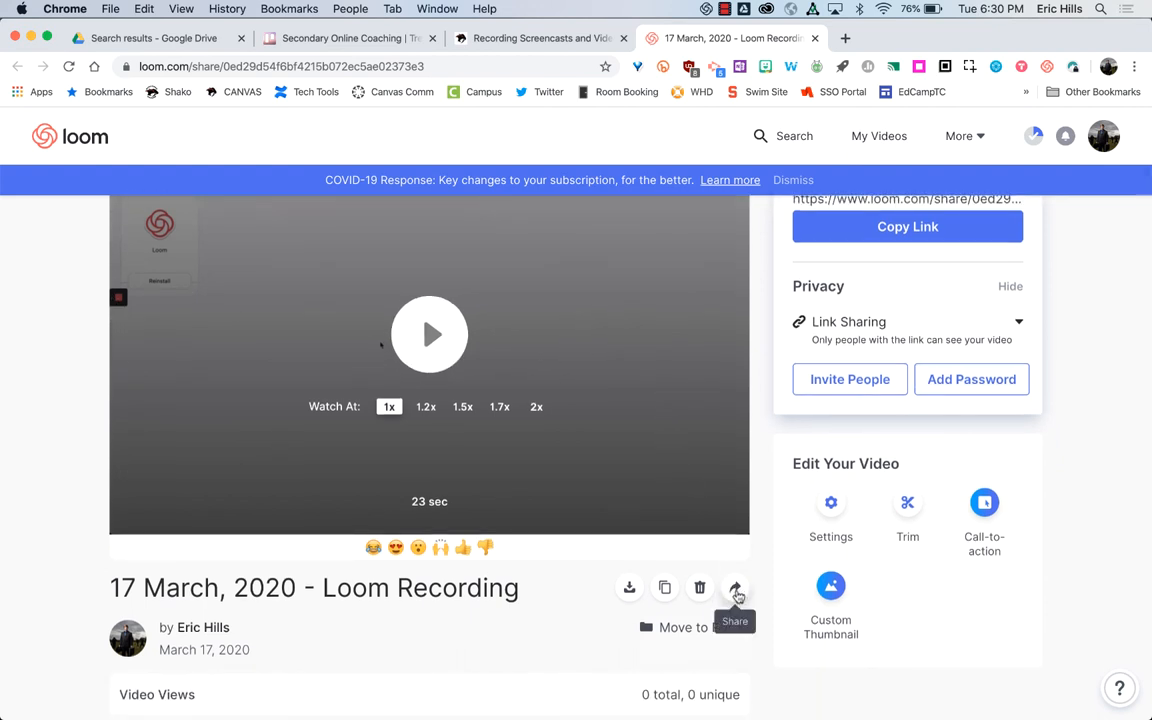
left_click(735, 587)
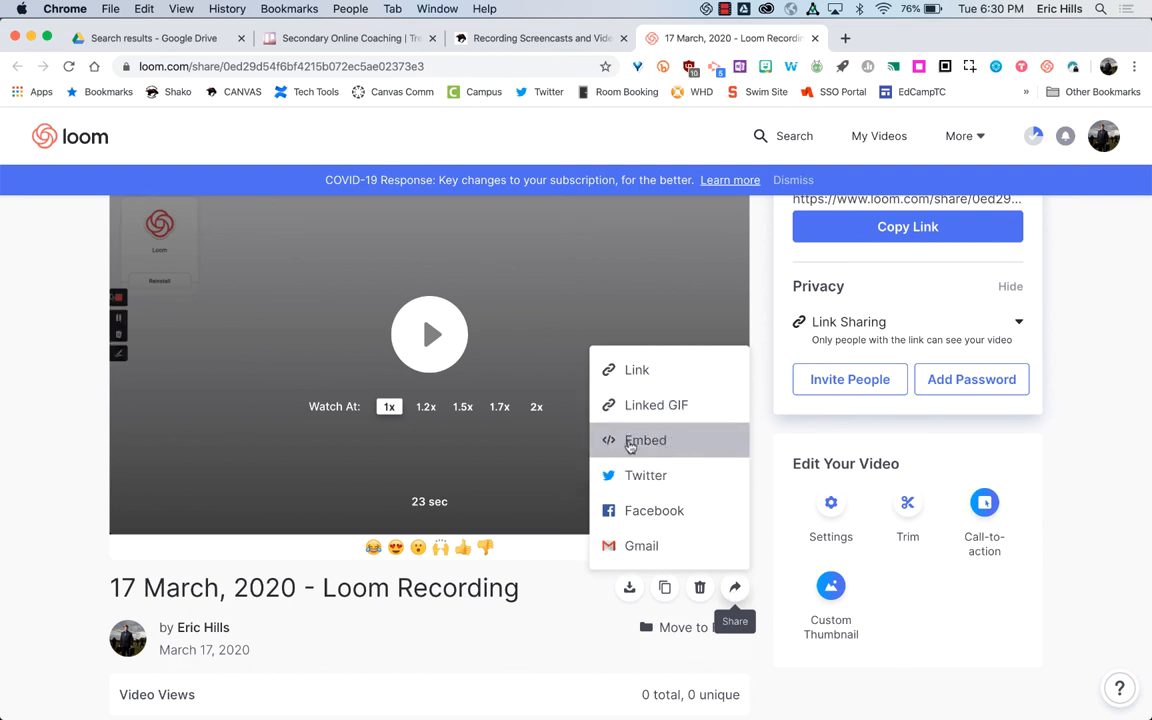
left_click(645, 440)
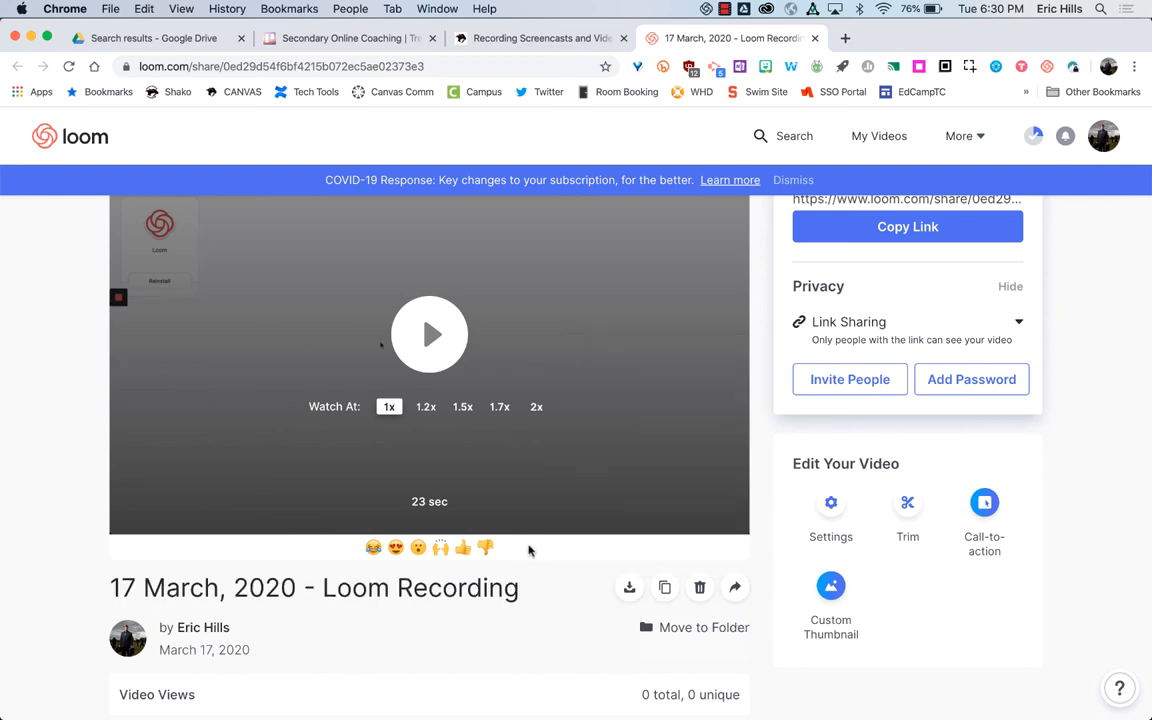
mouse_move(629, 587)
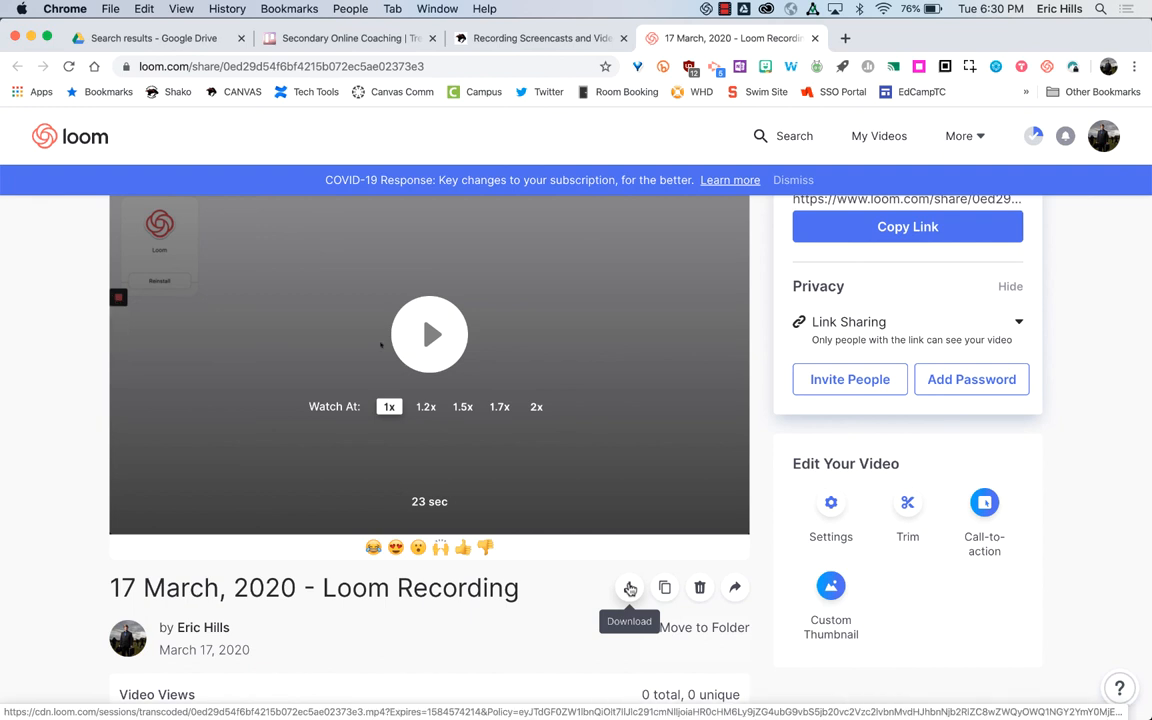
mouse_move(756, 444)
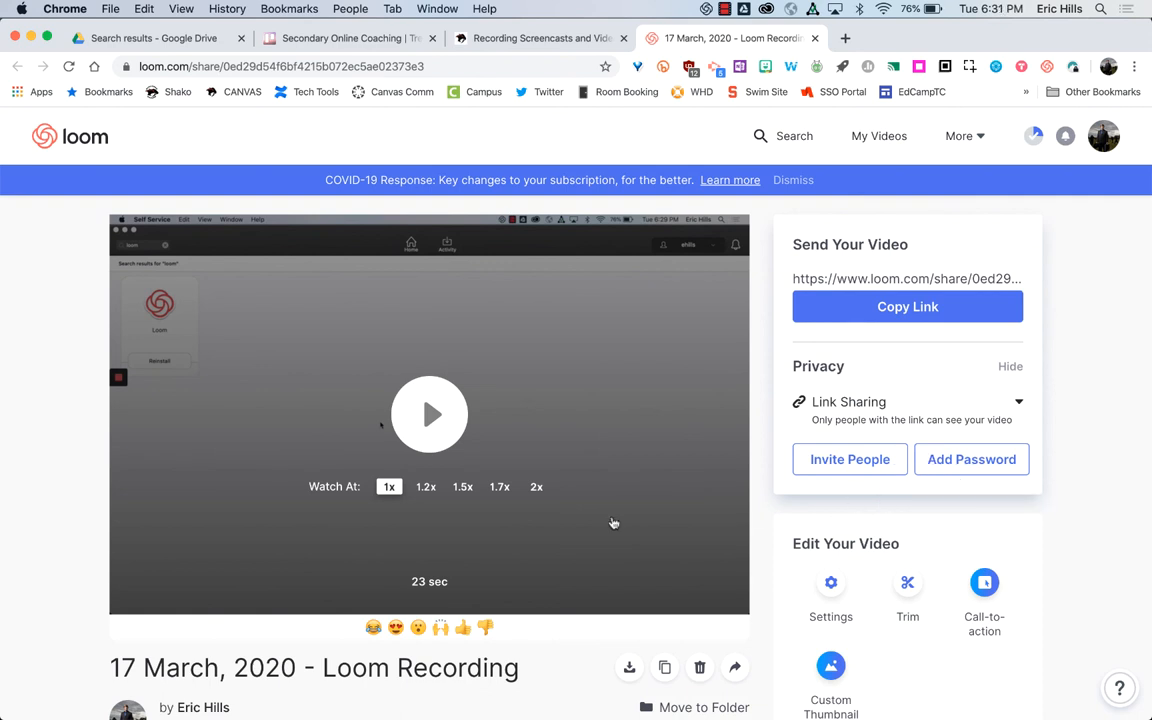
scroll("down", 3)
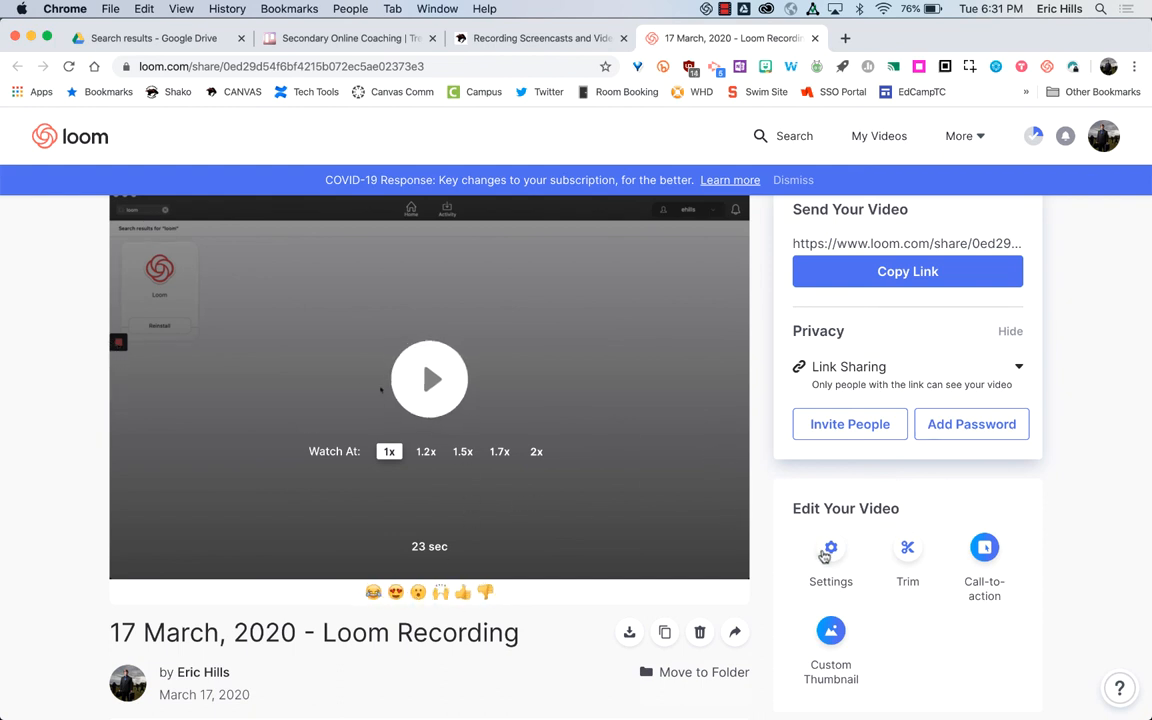
mouse_move(971, 423)
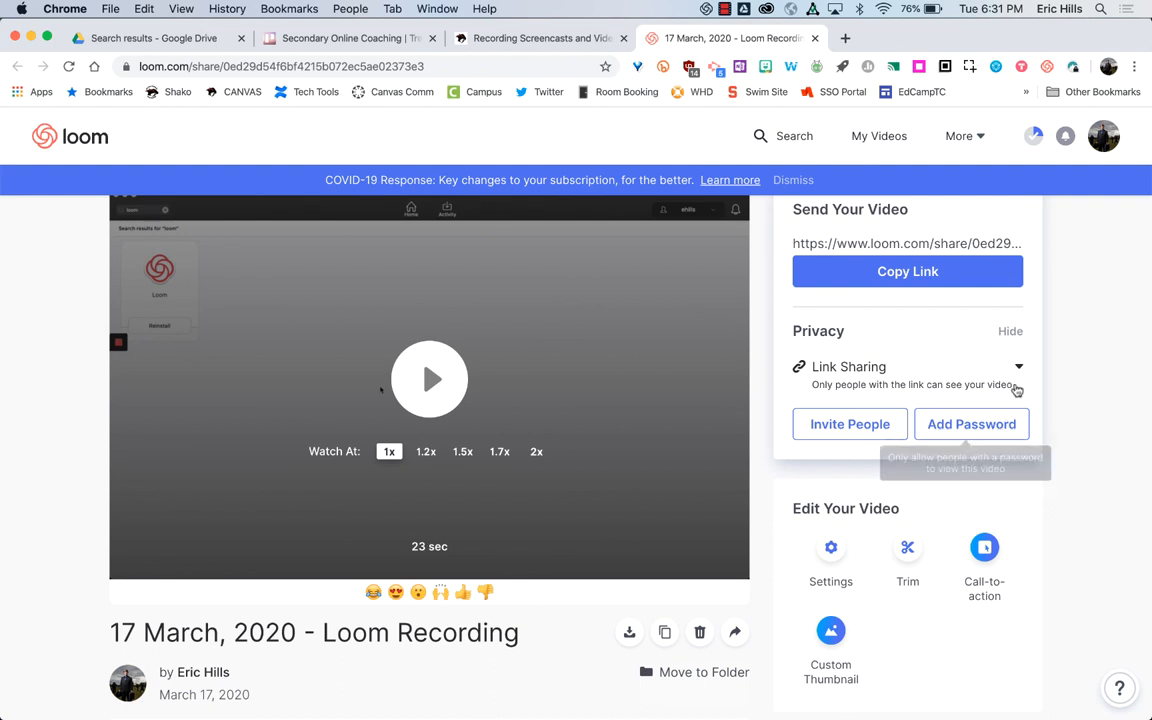
mouse_move(550, 525)
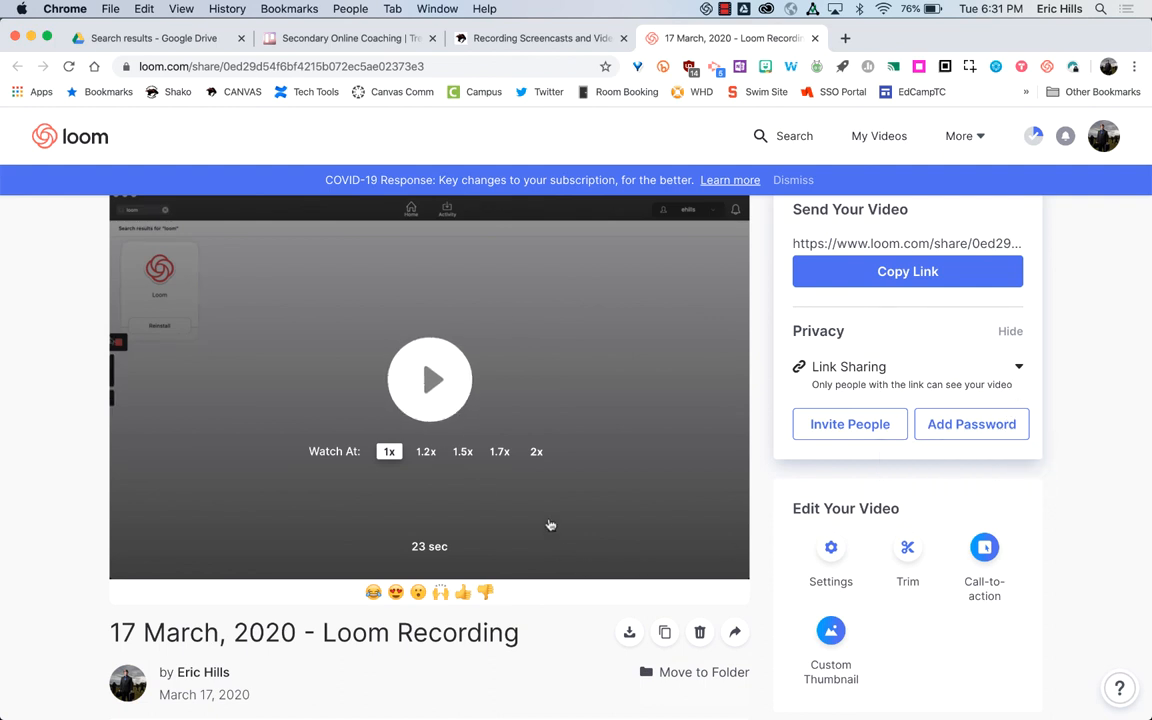
mouse_move(362, 640)
type("Loom")
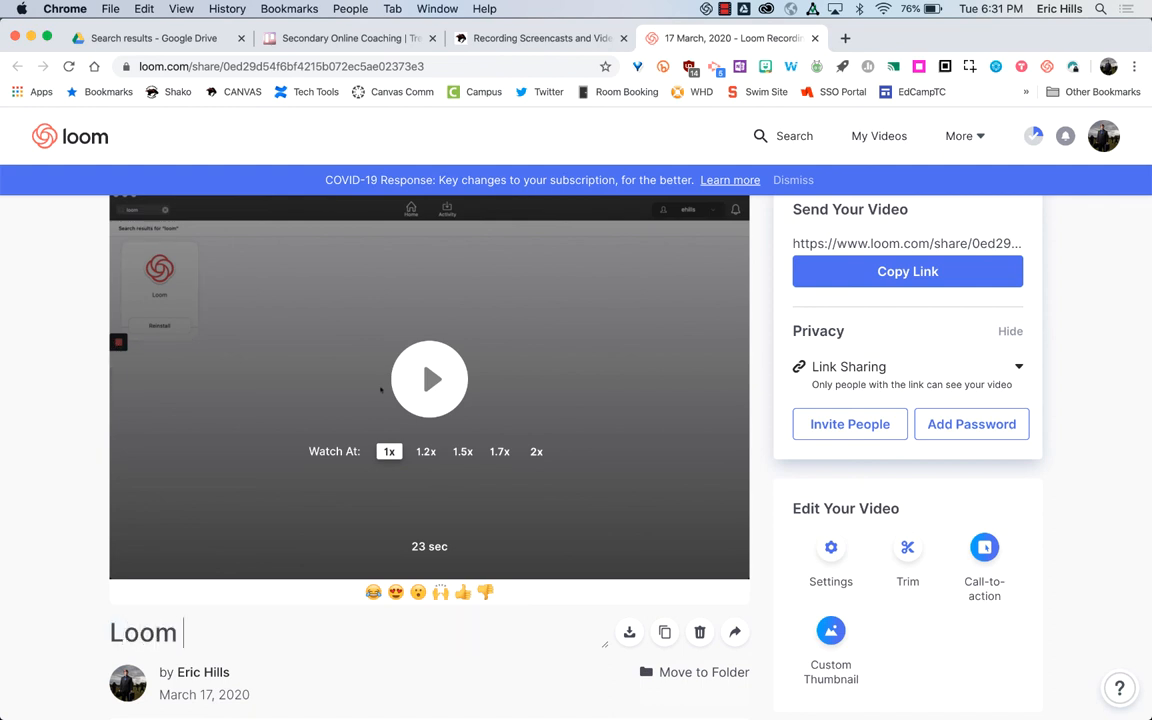
- Change the video title to 'Loom Tutorial'
type("Tutorial")
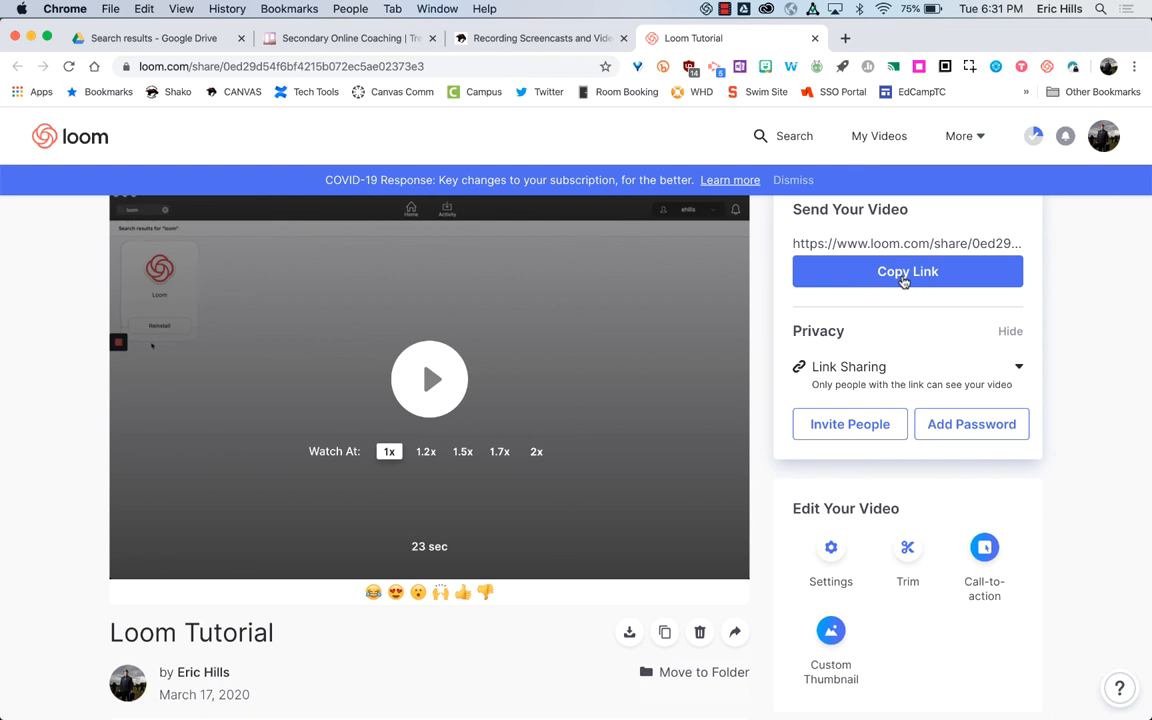
mouse_move(380, 390)
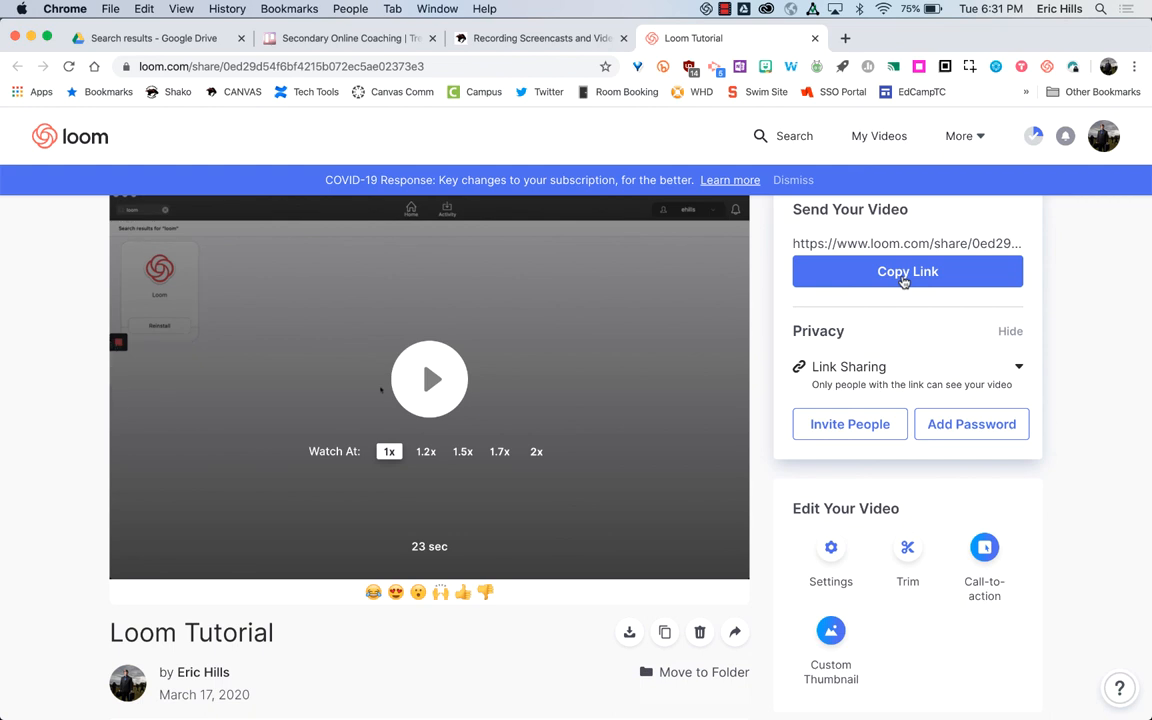